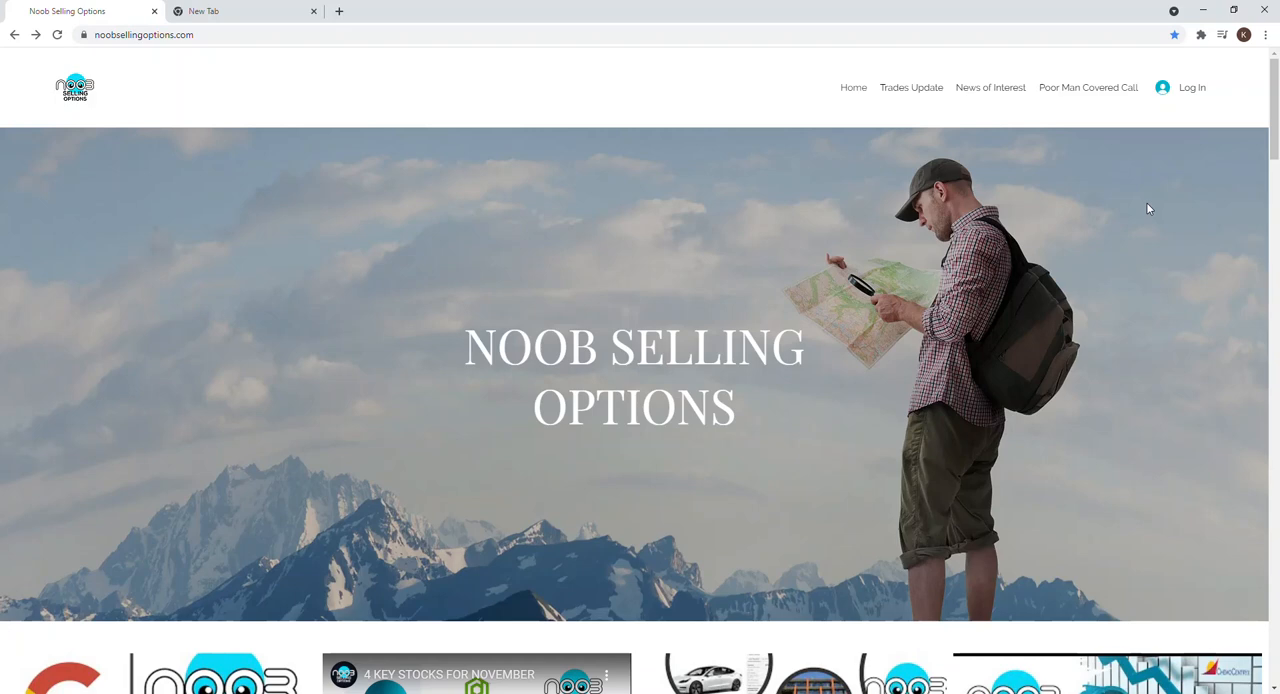
pyautogui.moveTo(209, 59)
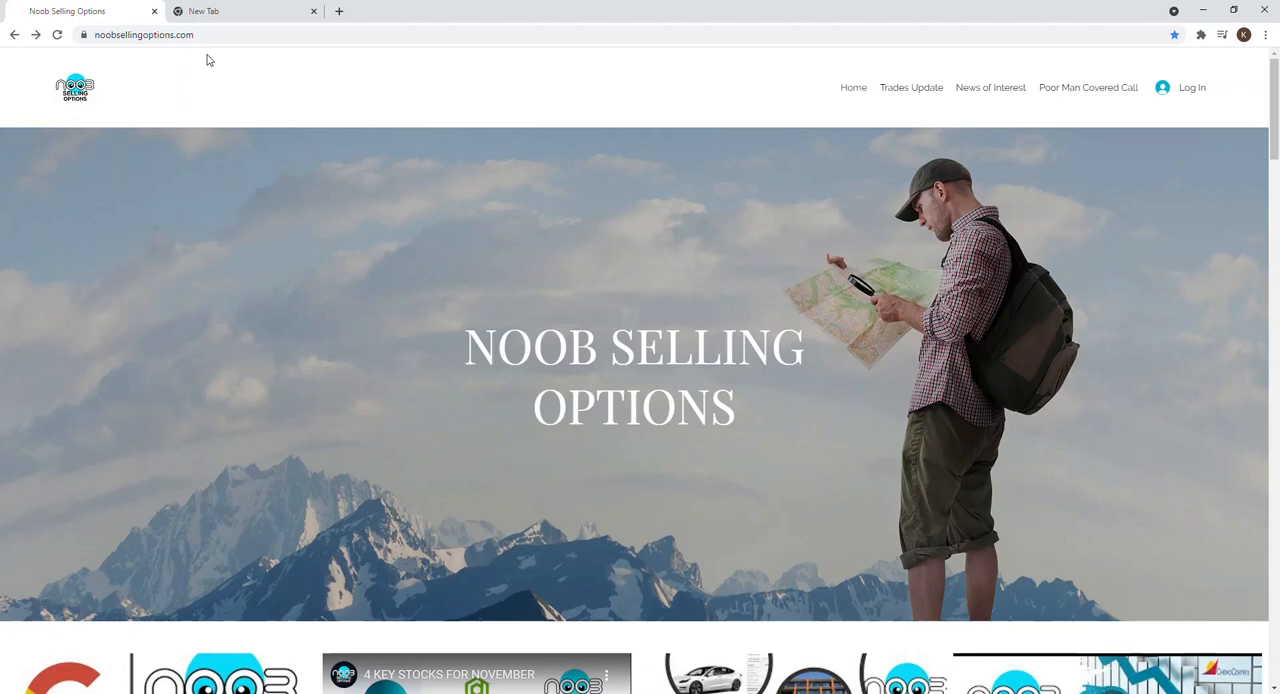
pyautogui.moveTo(391, 212)
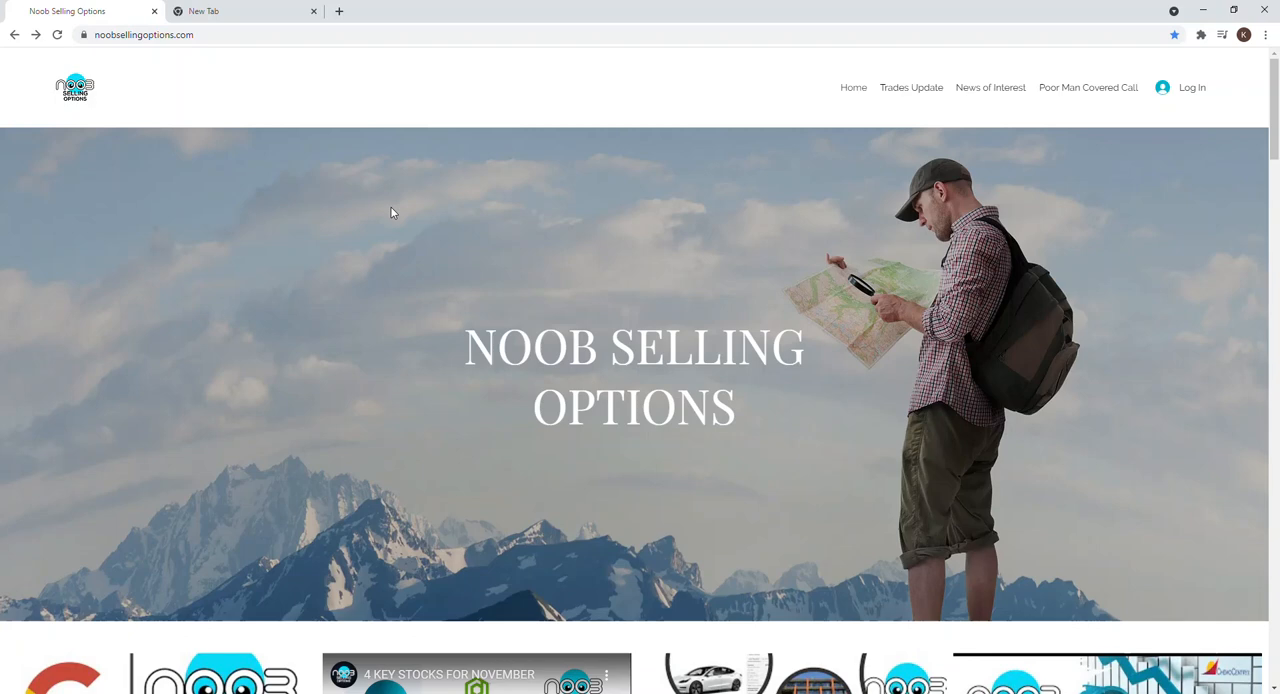
pyautogui.moveTo(727, 160)
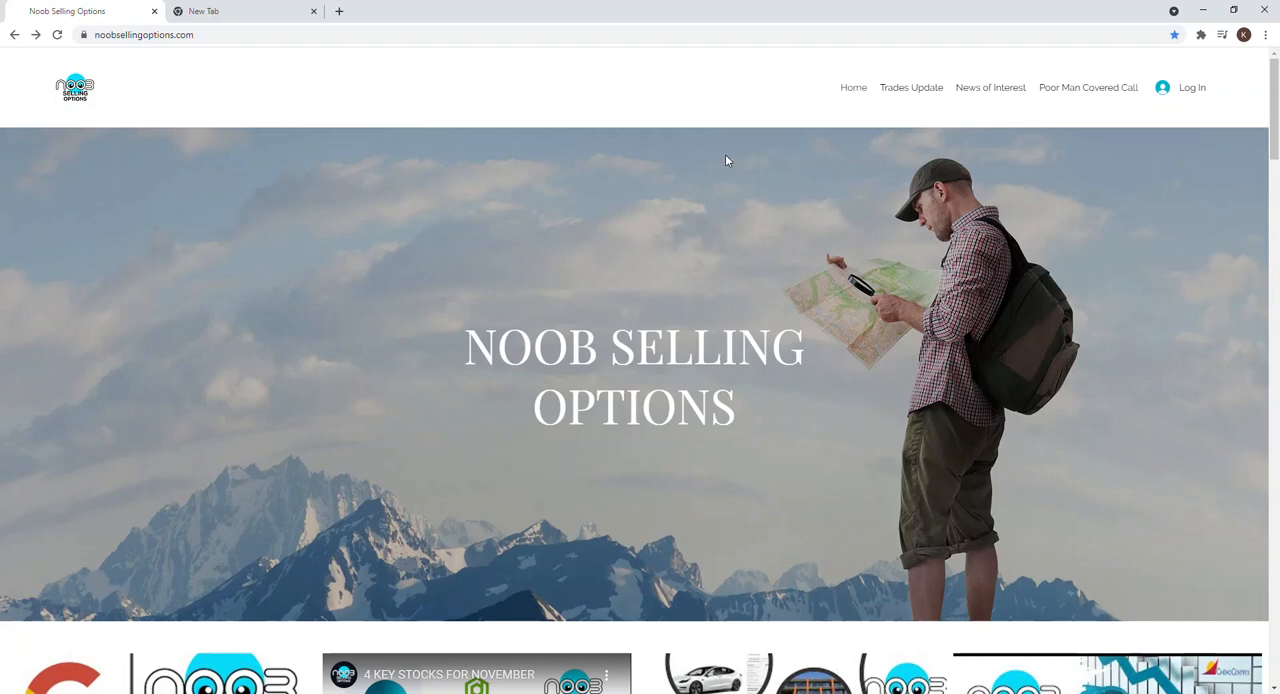
pyautogui.moveTo(717, 163)
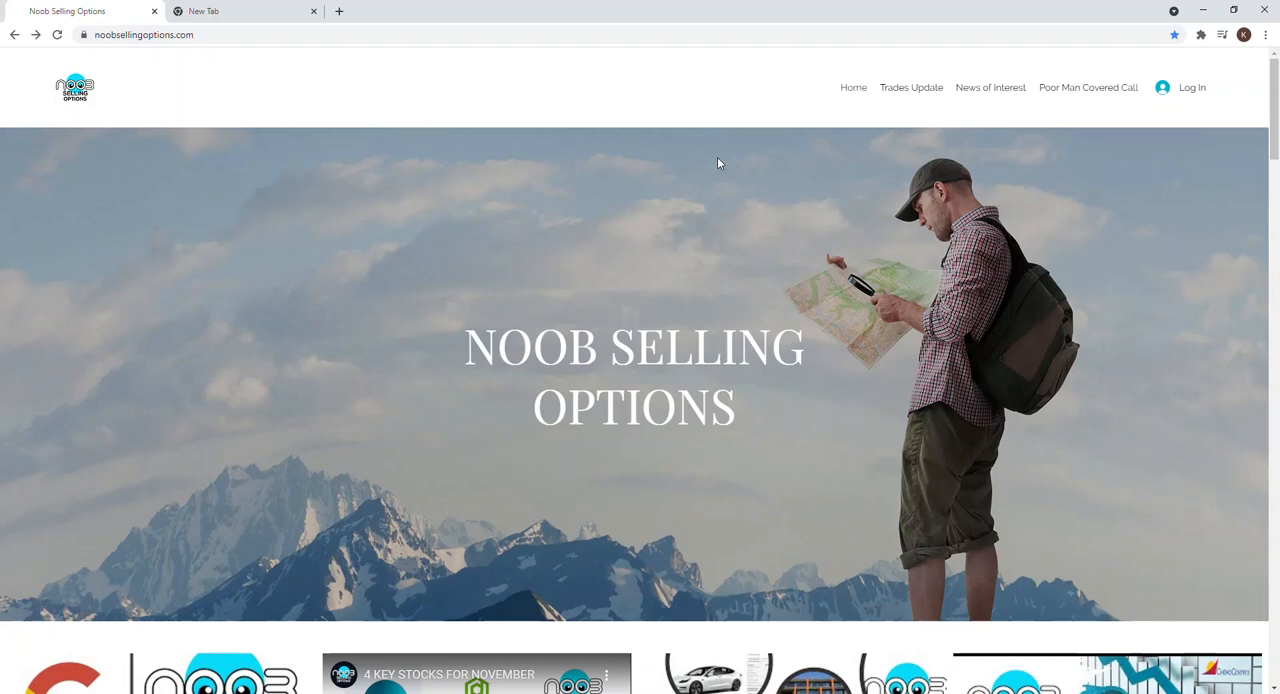
pyautogui.moveTo(990, 90)
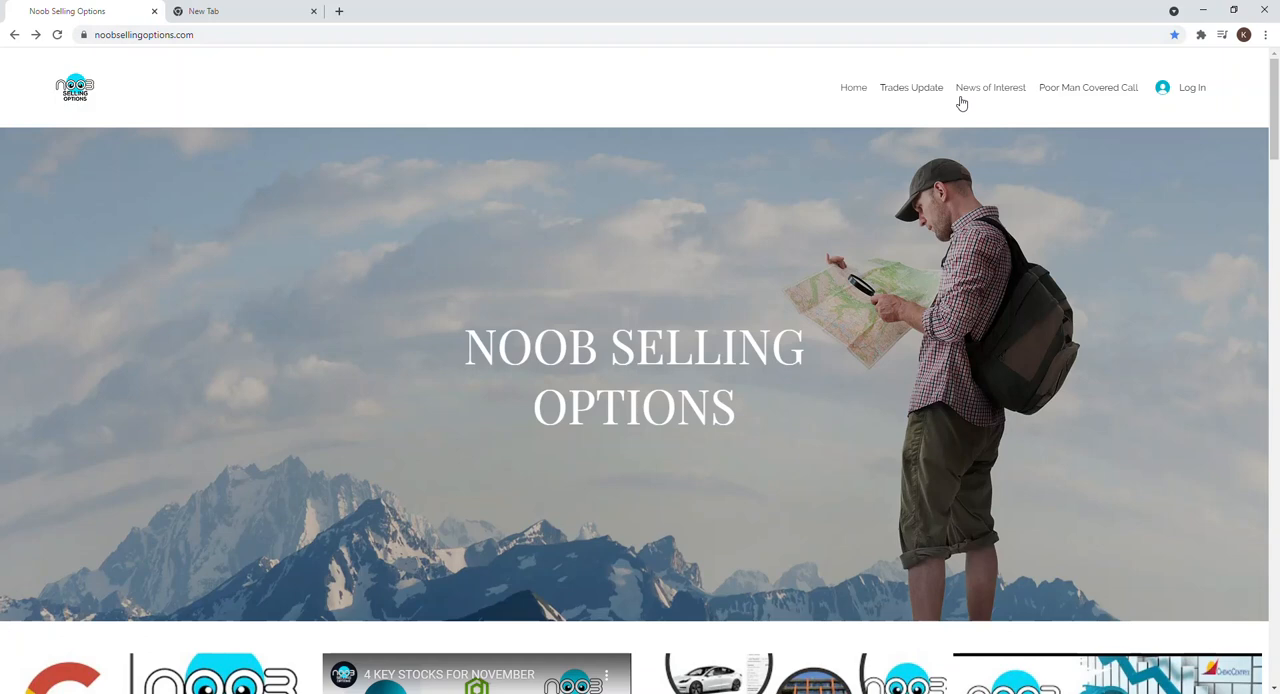
pyautogui.moveTo(900, 438)
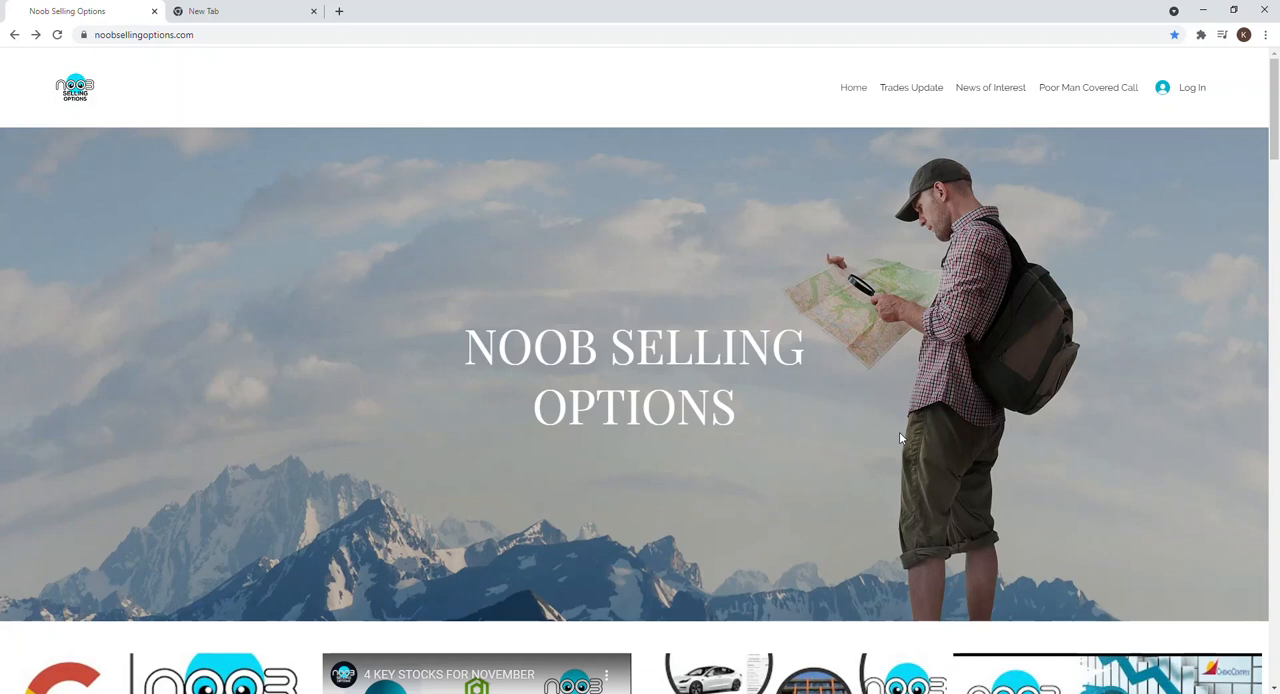
pyautogui.moveTo(644, 421)
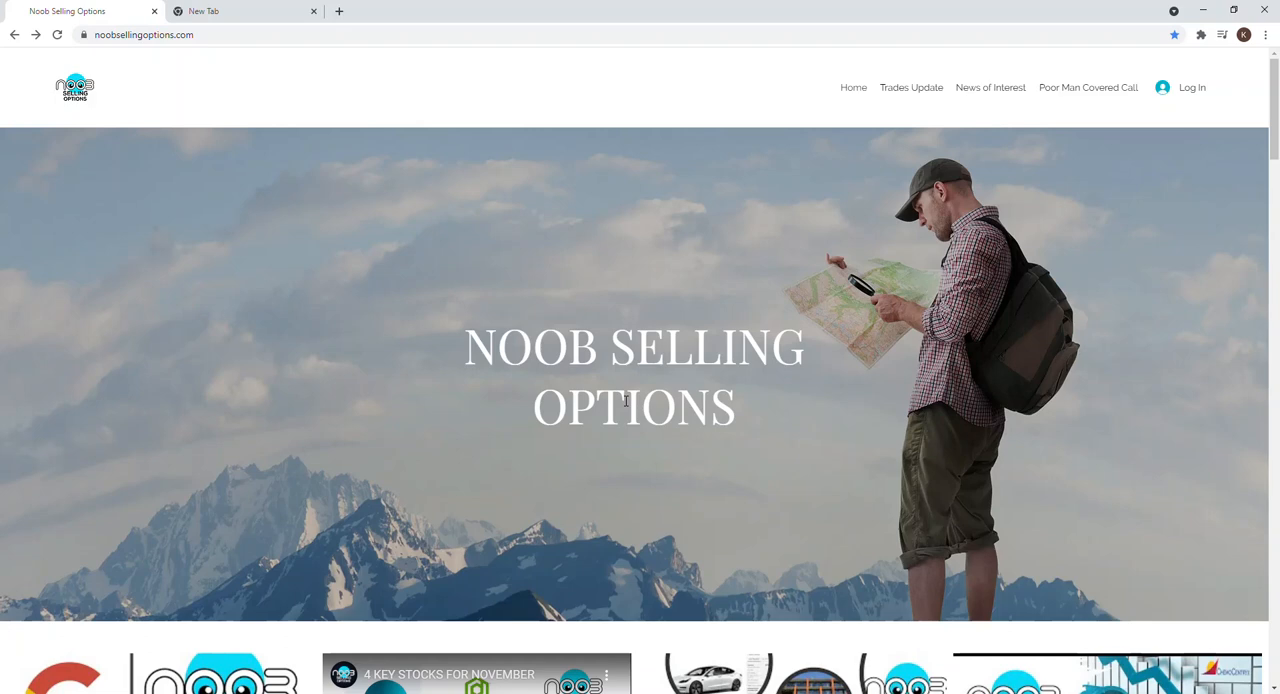
pyautogui.moveTo(607, 375)
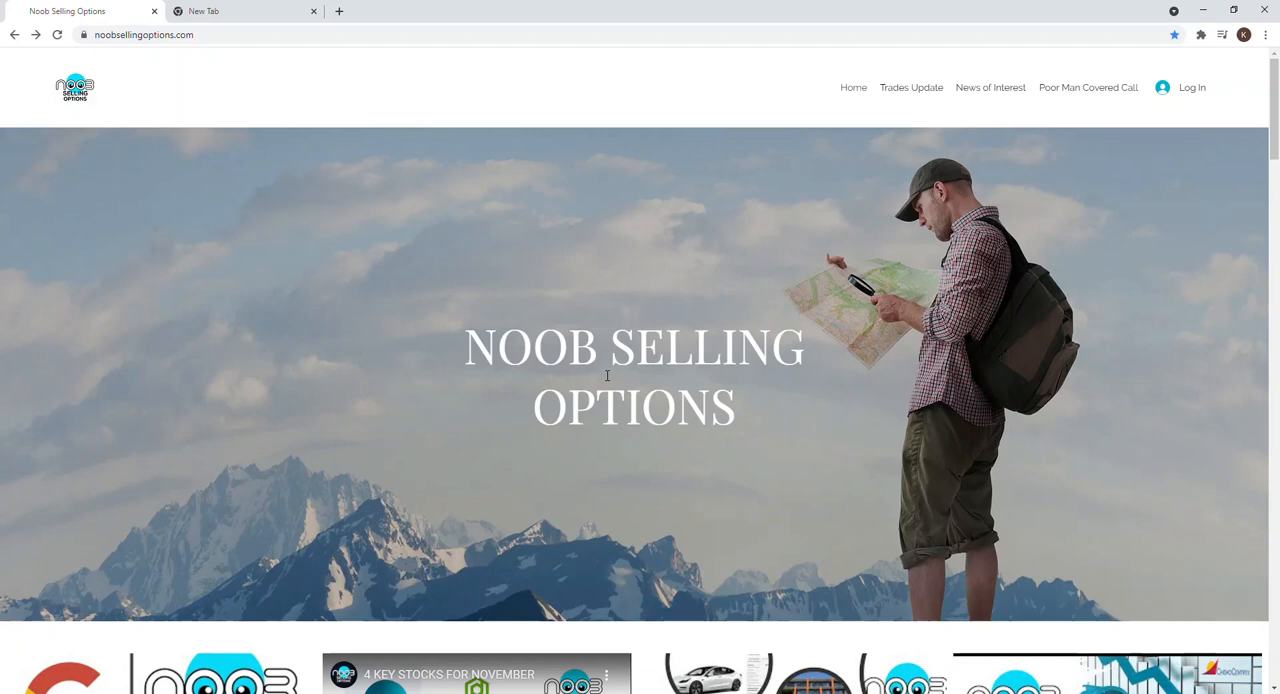
# - Scroll past the video thumbnail grid to the Wheel Options Strategy section and its description
pyautogui.scroll(-3)
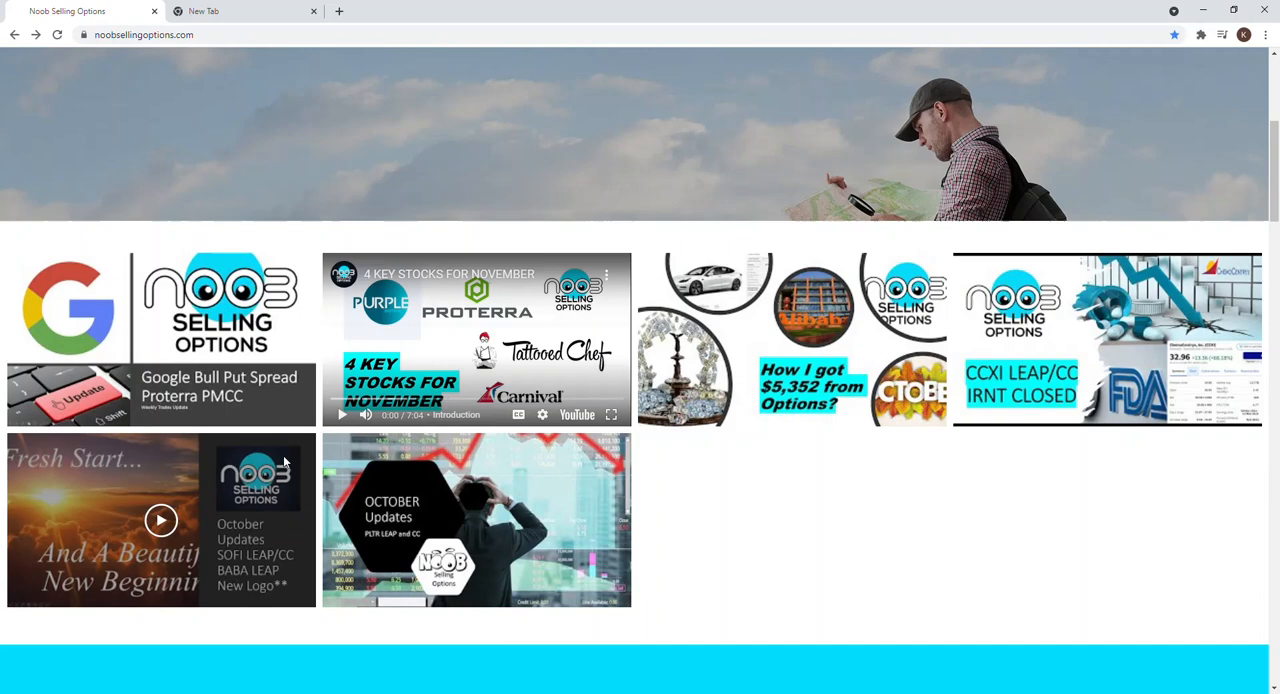
pyautogui.moveTo(652, 502)
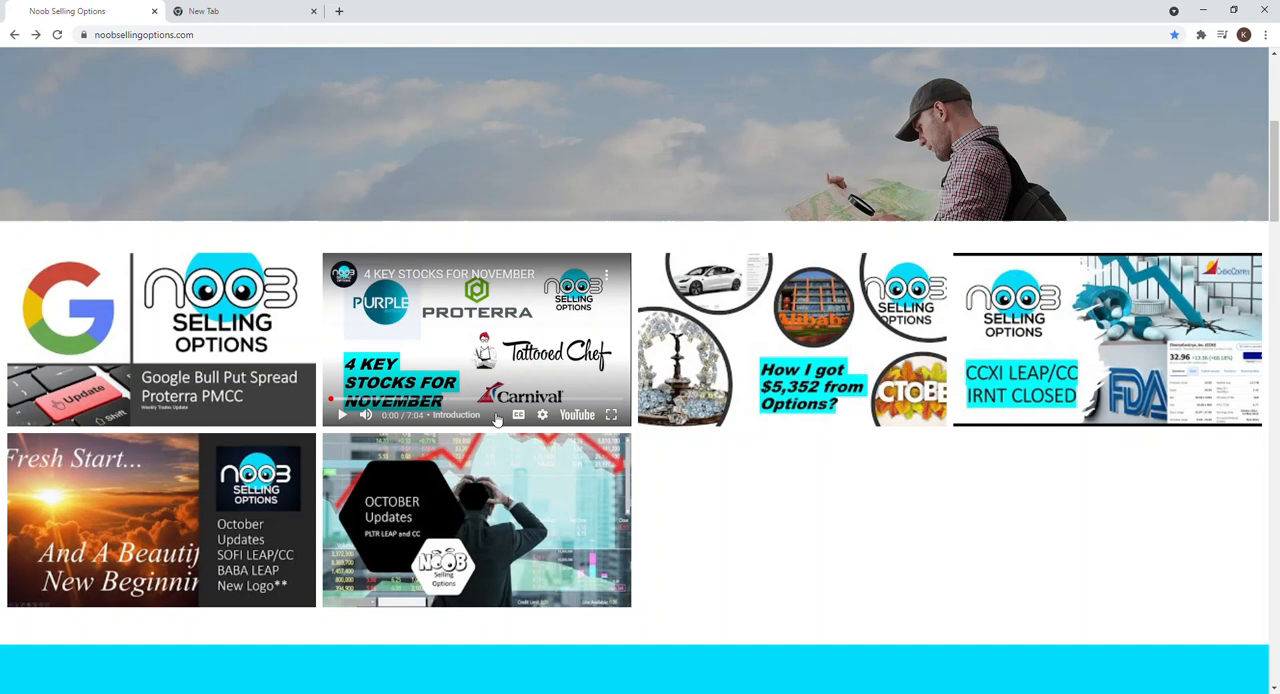
pyautogui.scroll(-3)
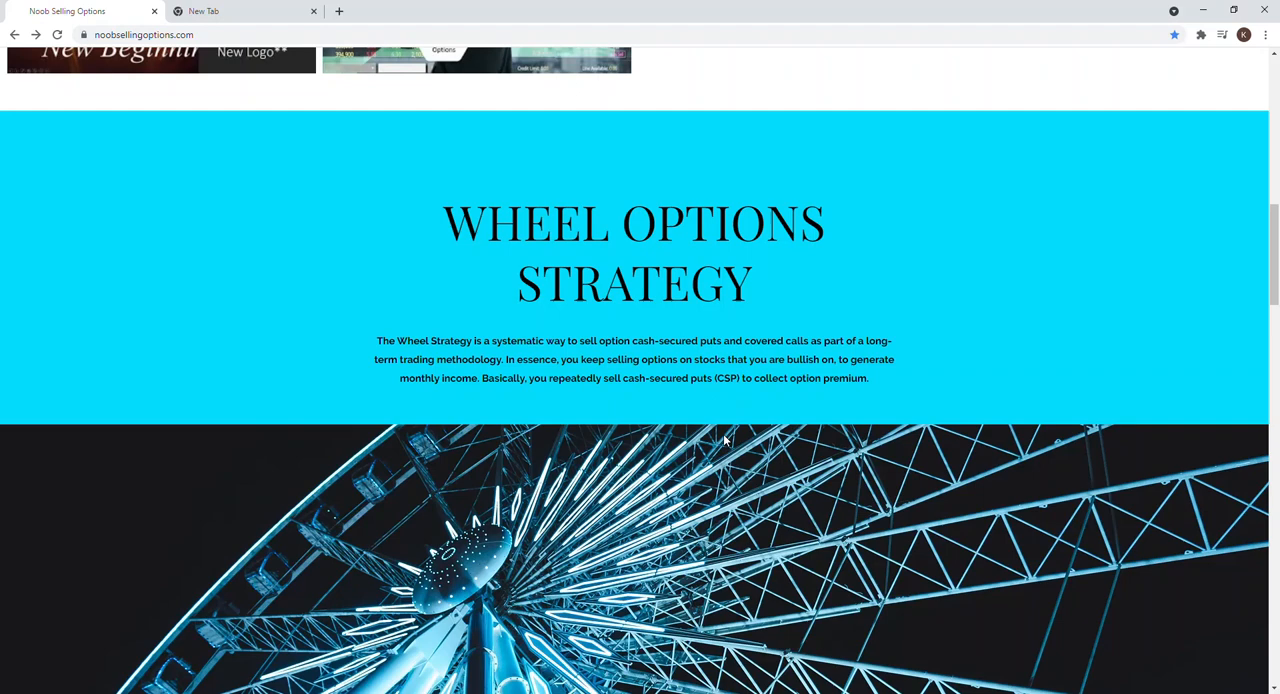
# - Scroll past Poor Man Covered Call to the Bull Put Spread section and trade post cards
pyautogui.scroll(-3)
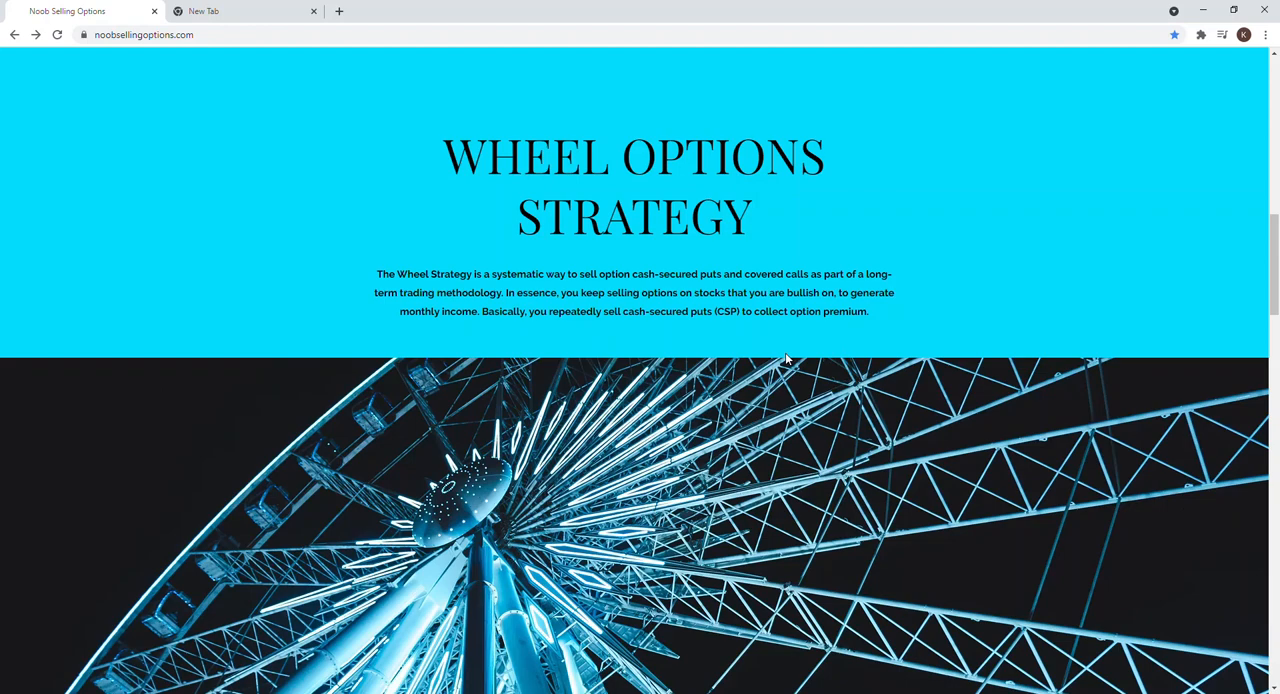
pyautogui.scroll(-3)
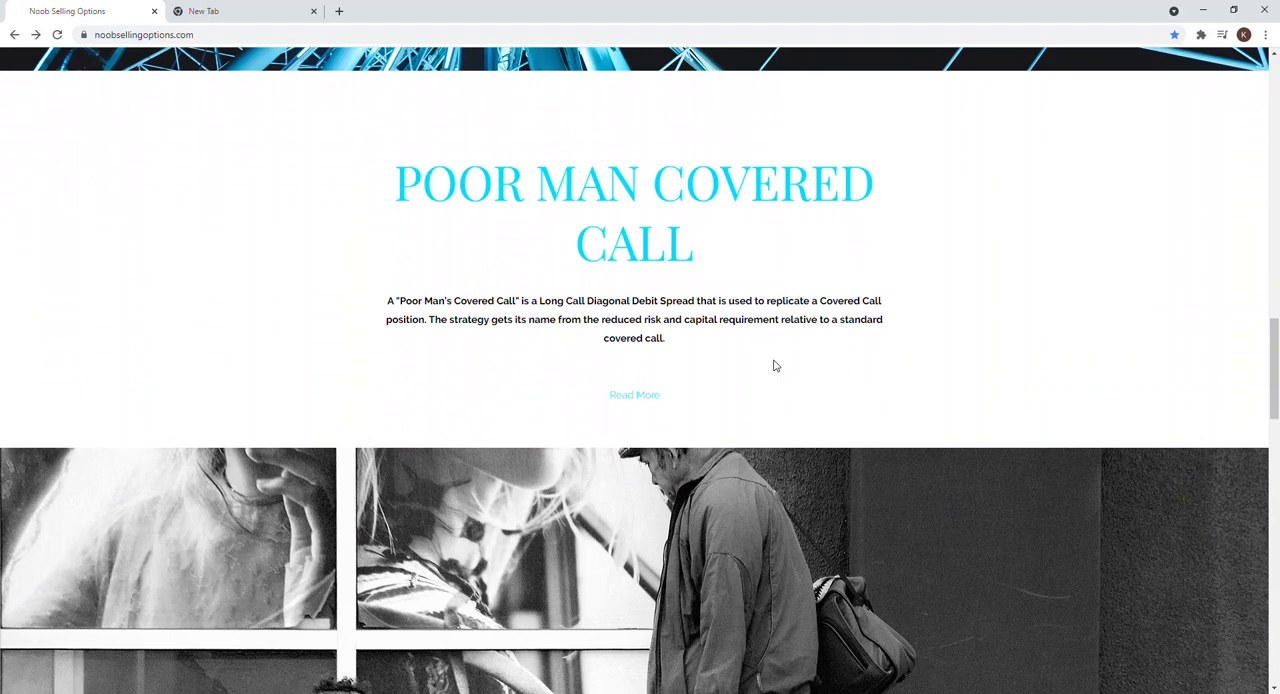
pyautogui.moveTo(646, 362)
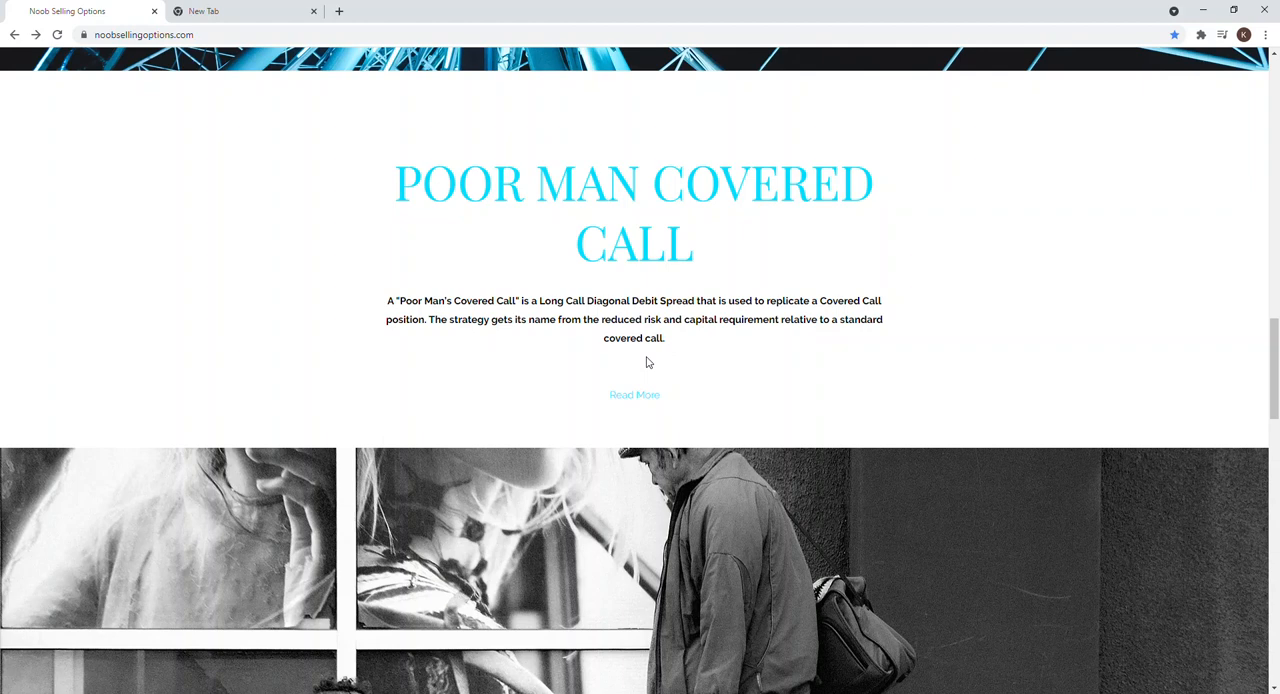
pyautogui.moveTo(476, 238)
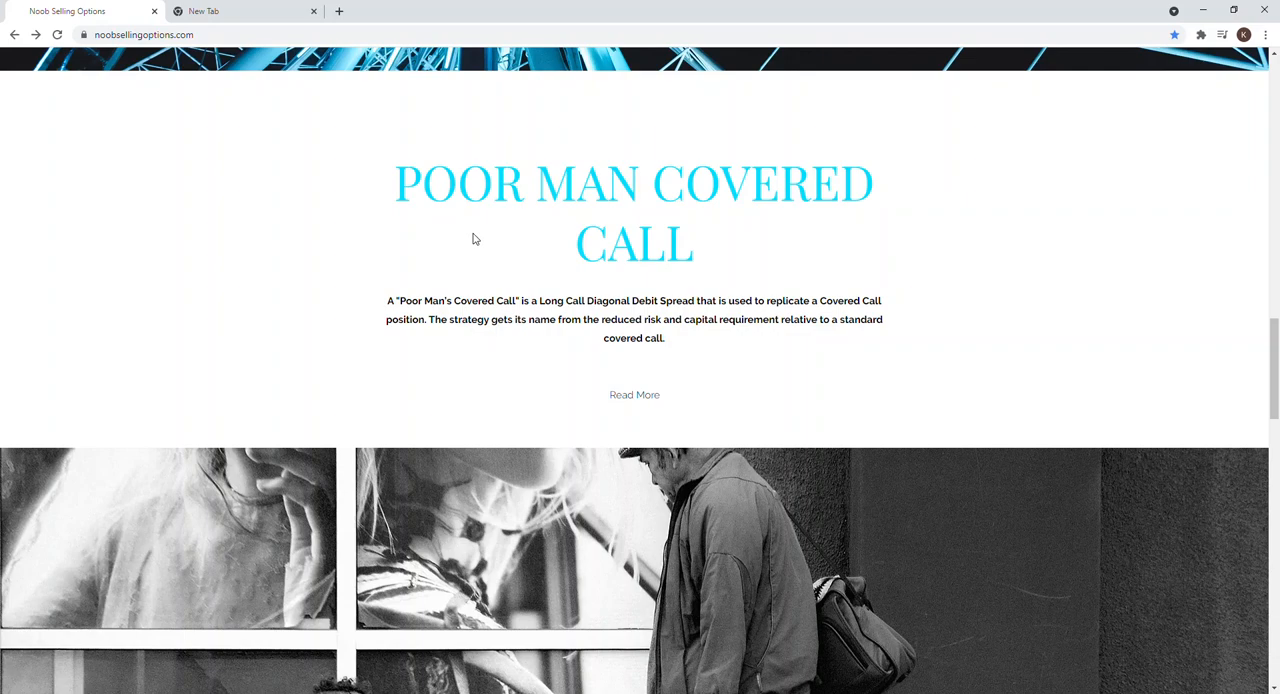
pyautogui.scroll(-3)
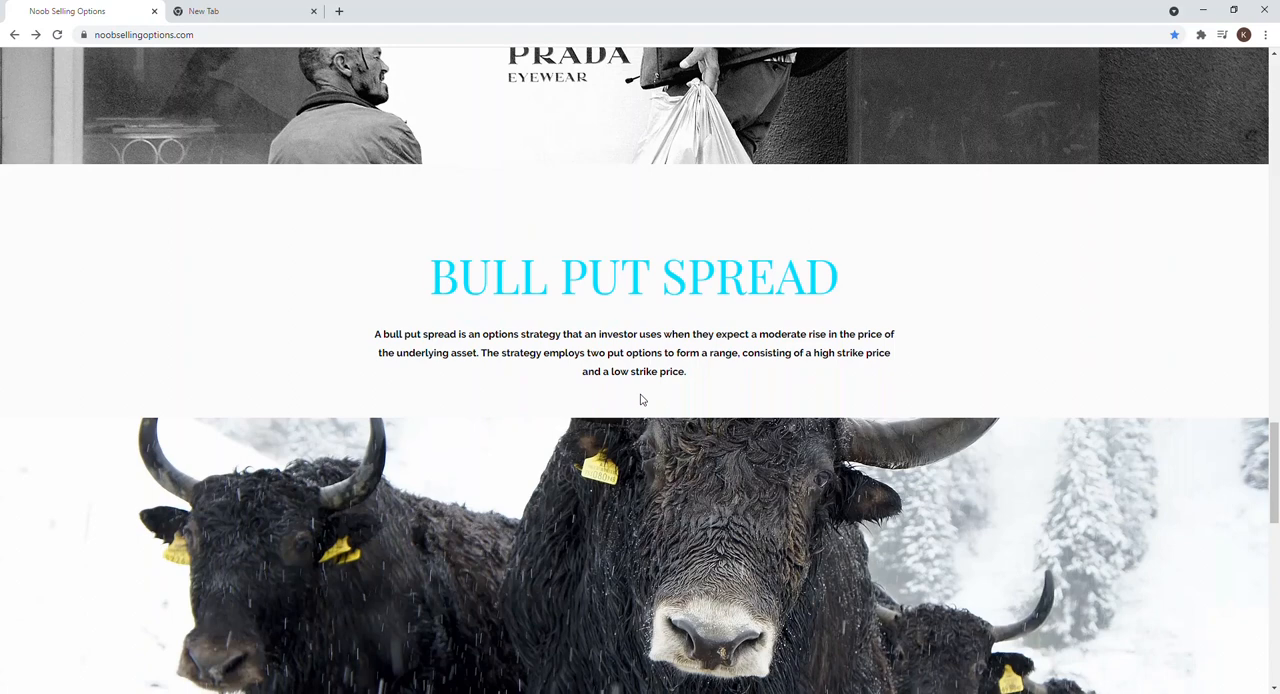
pyautogui.scroll(-3)
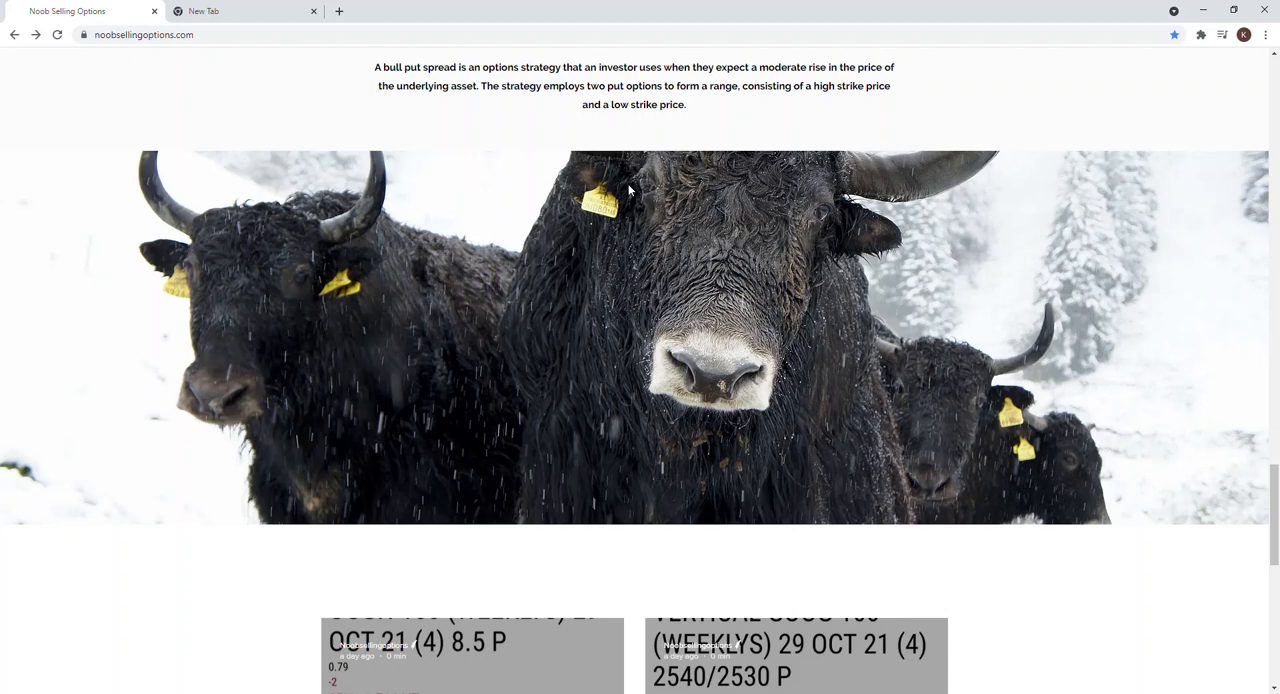
# - Scroll past the trade update cards to News of Interest, then open the Poor Man Covered Call page
pyautogui.scroll(-3)
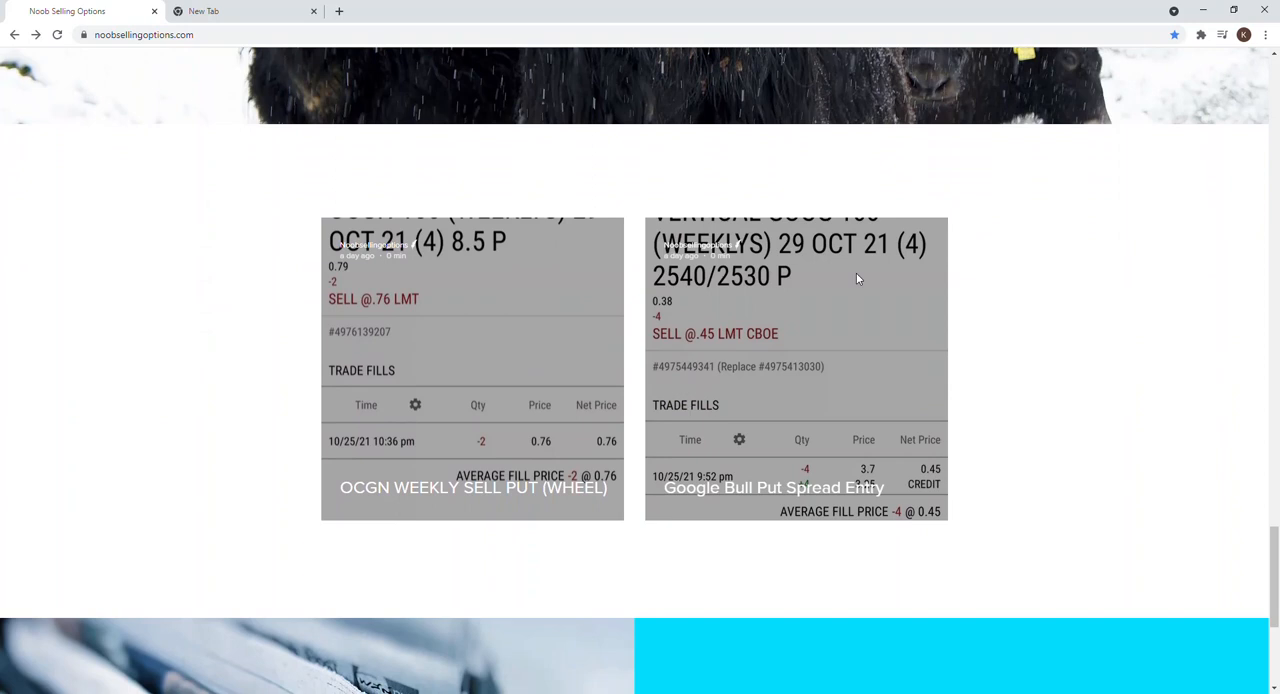
pyautogui.moveTo(770, 345)
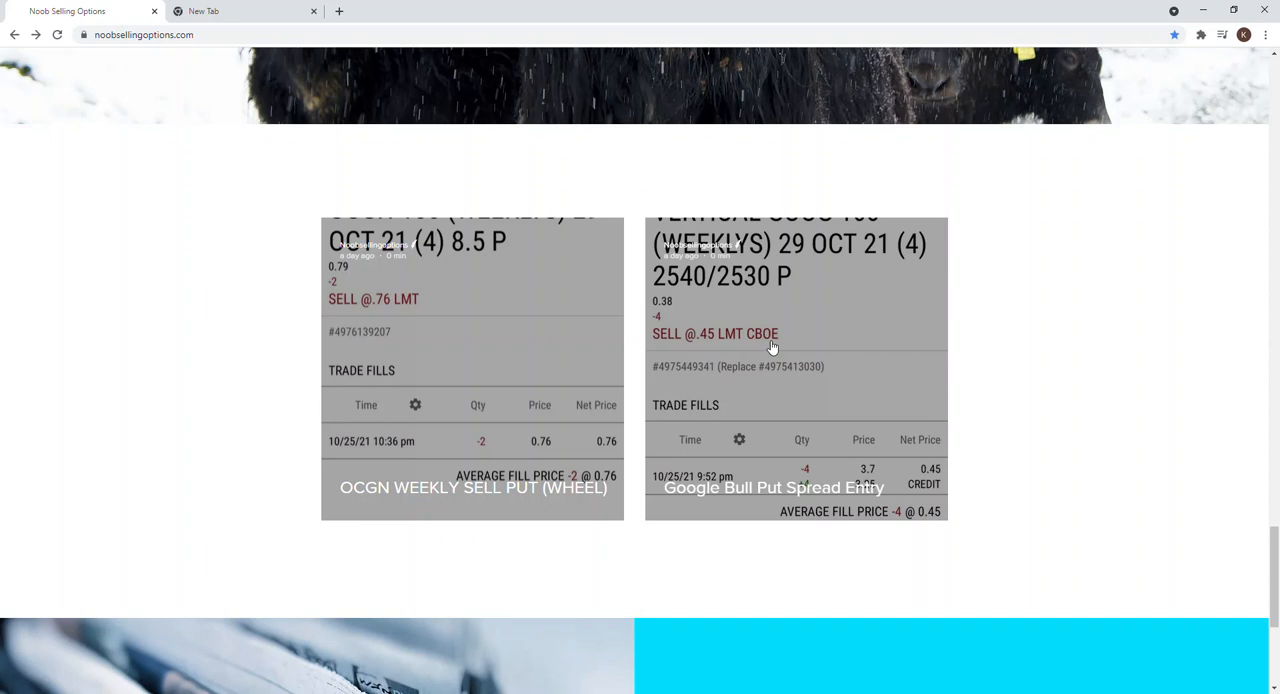
pyautogui.moveTo(535, 503)
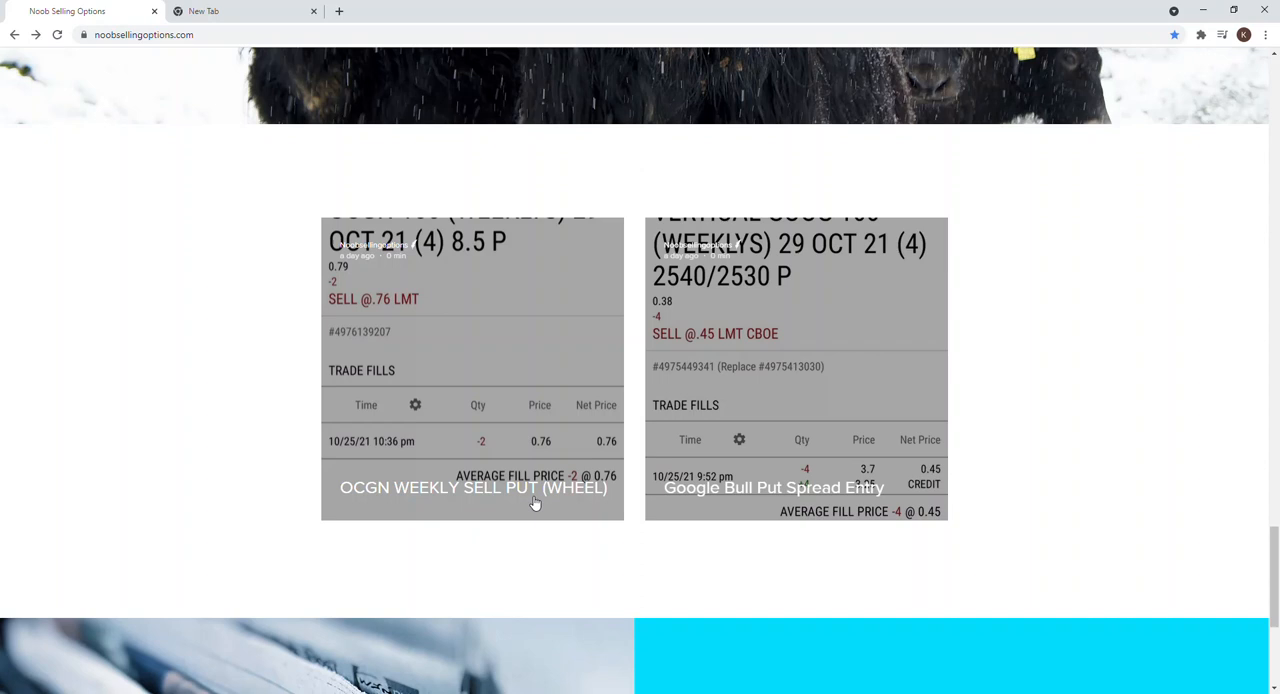
pyautogui.moveTo(540, 303)
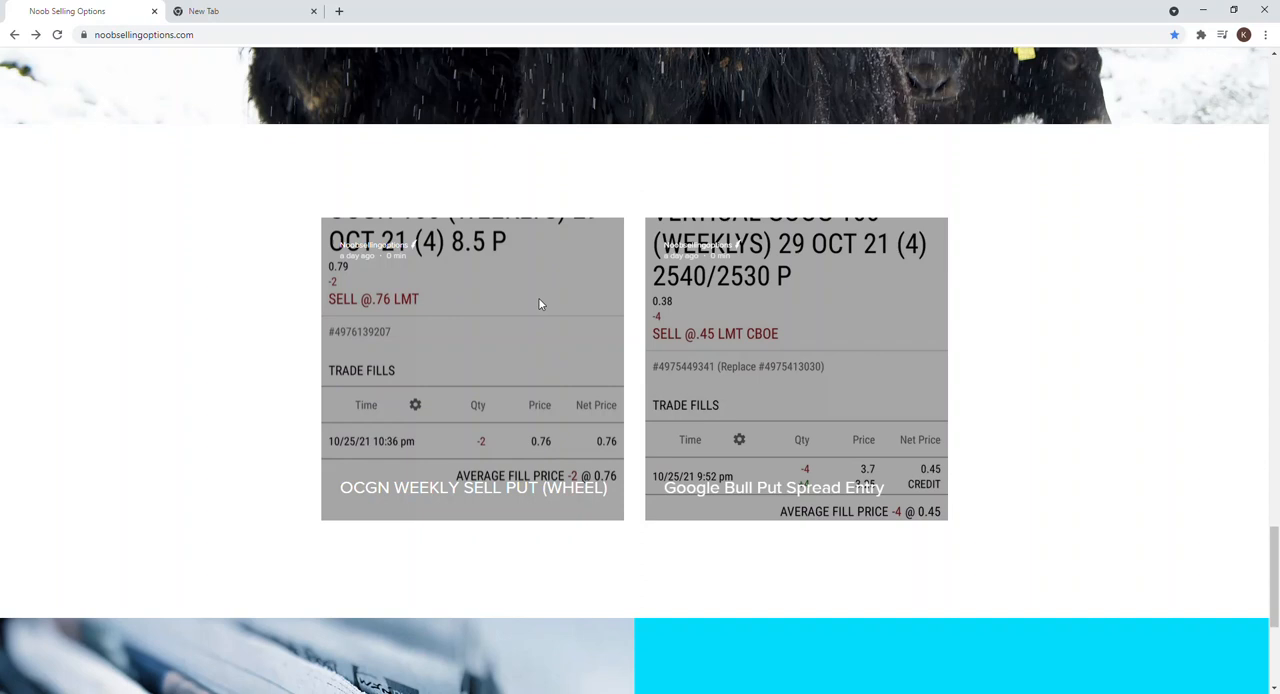
pyautogui.moveTo(713, 362)
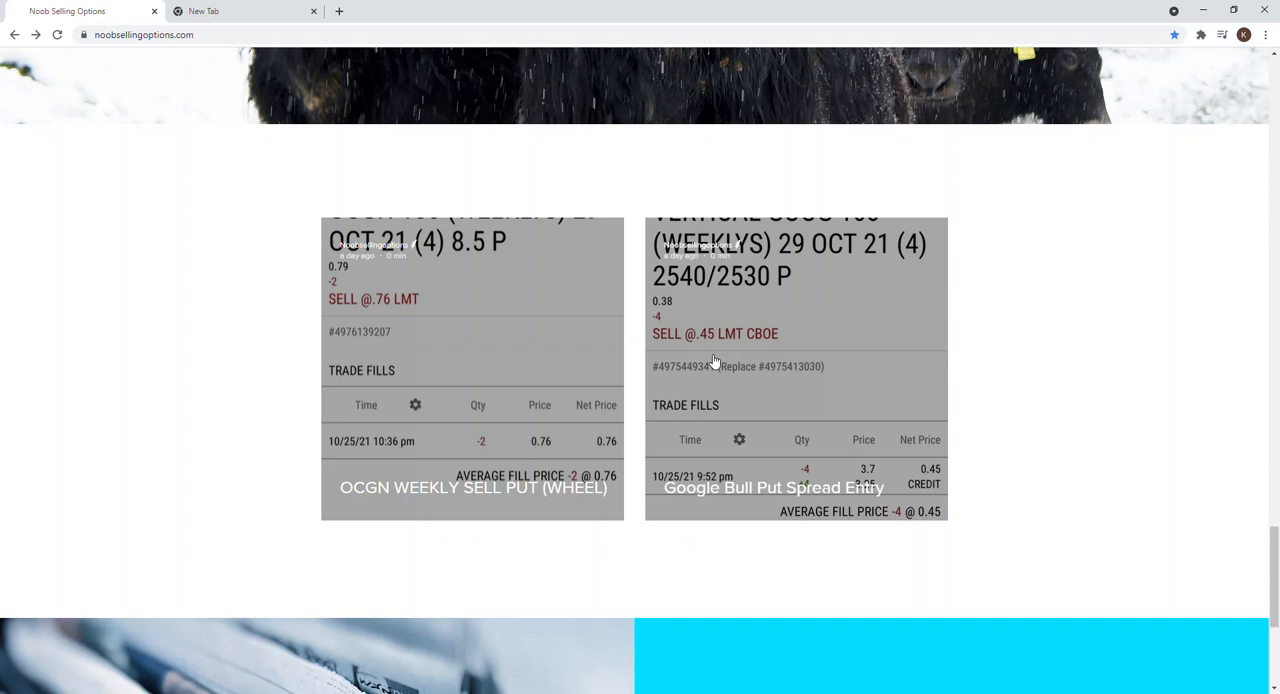
pyautogui.moveTo(722, 365)
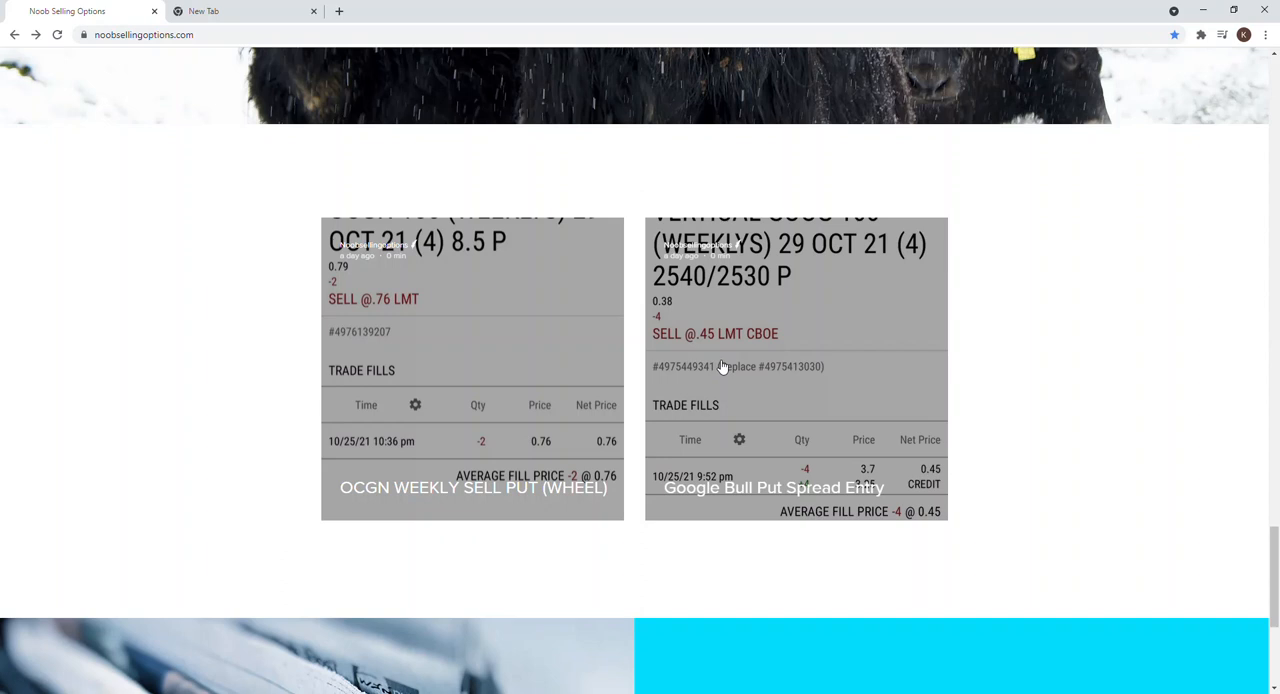
pyautogui.moveTo(745, 294)
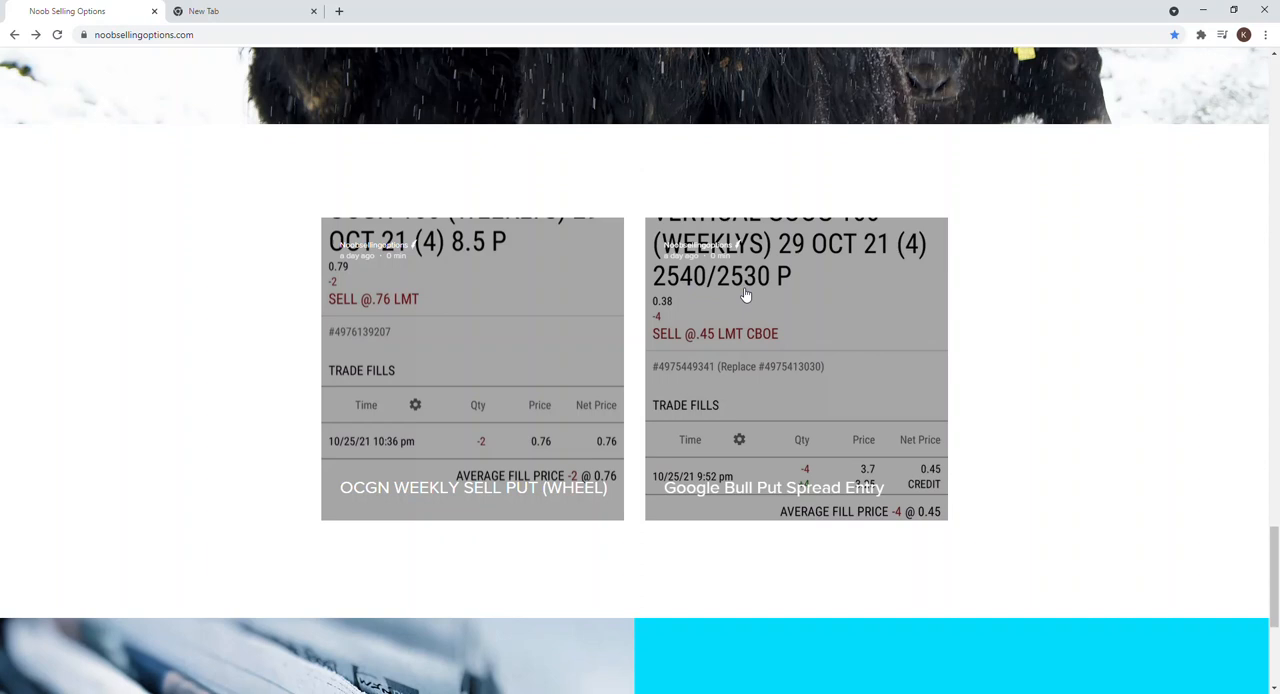
pyautogui.scroll(-3)
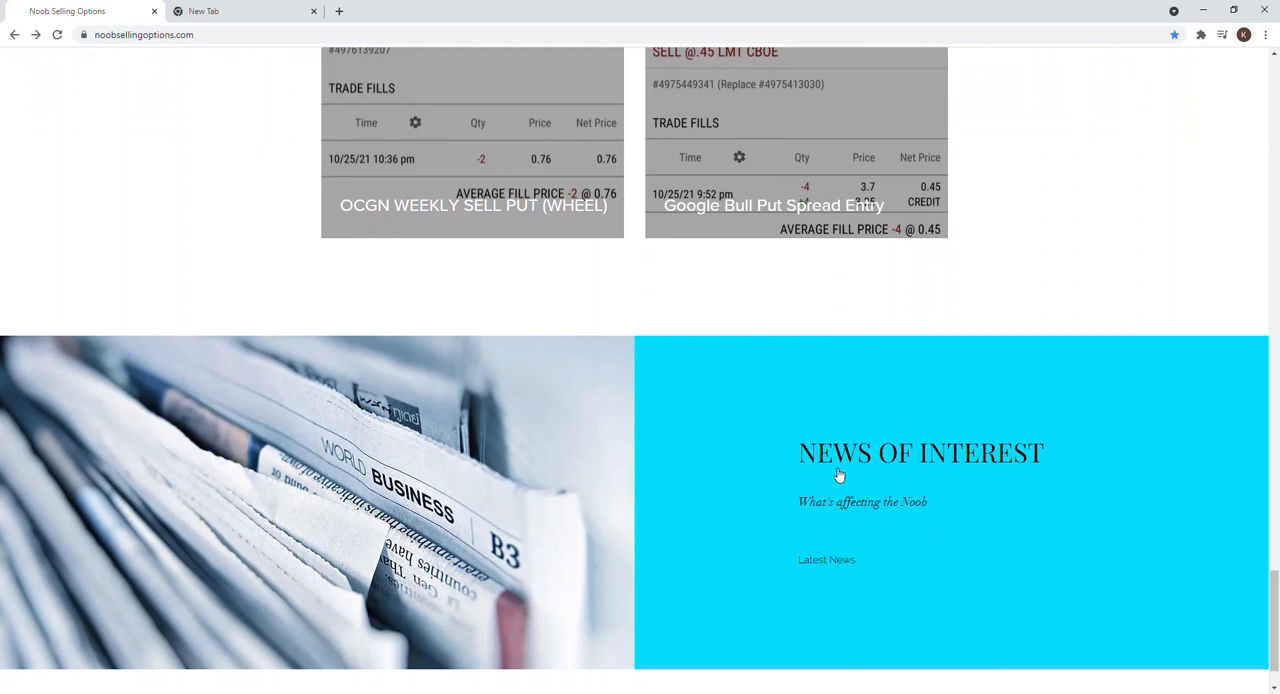
pyautogui.scroll(-3)
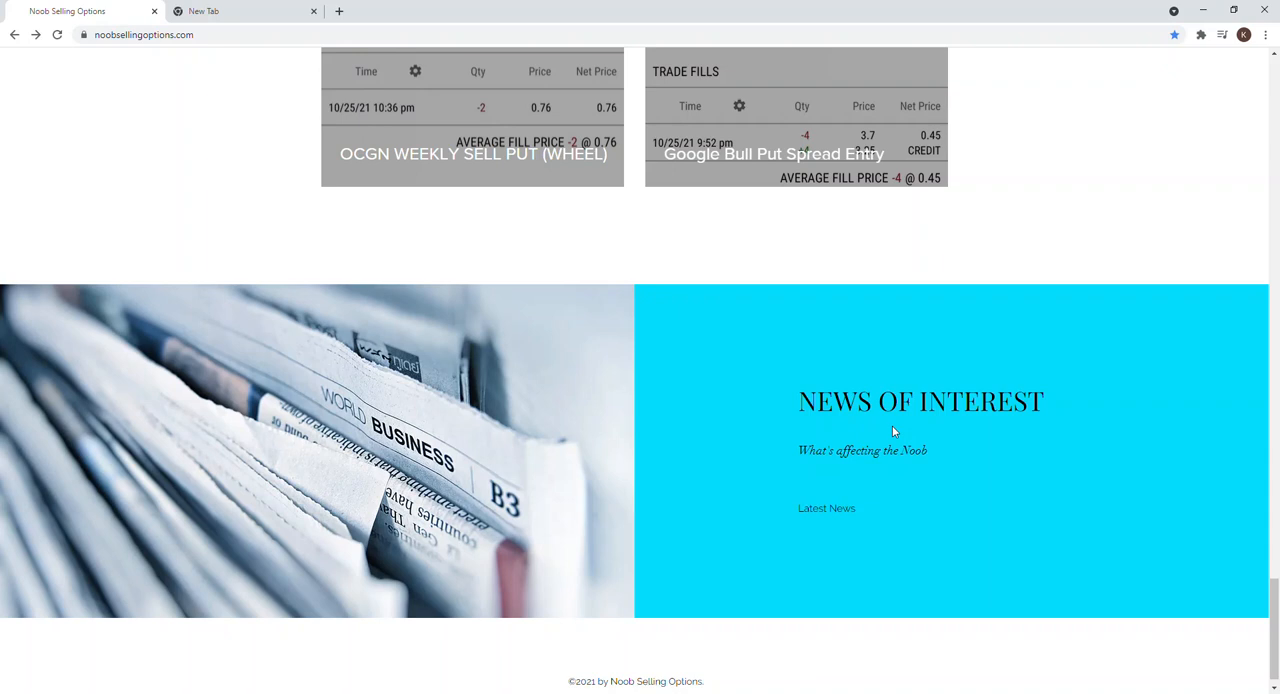
pyautogui.moveTo(815, 533)
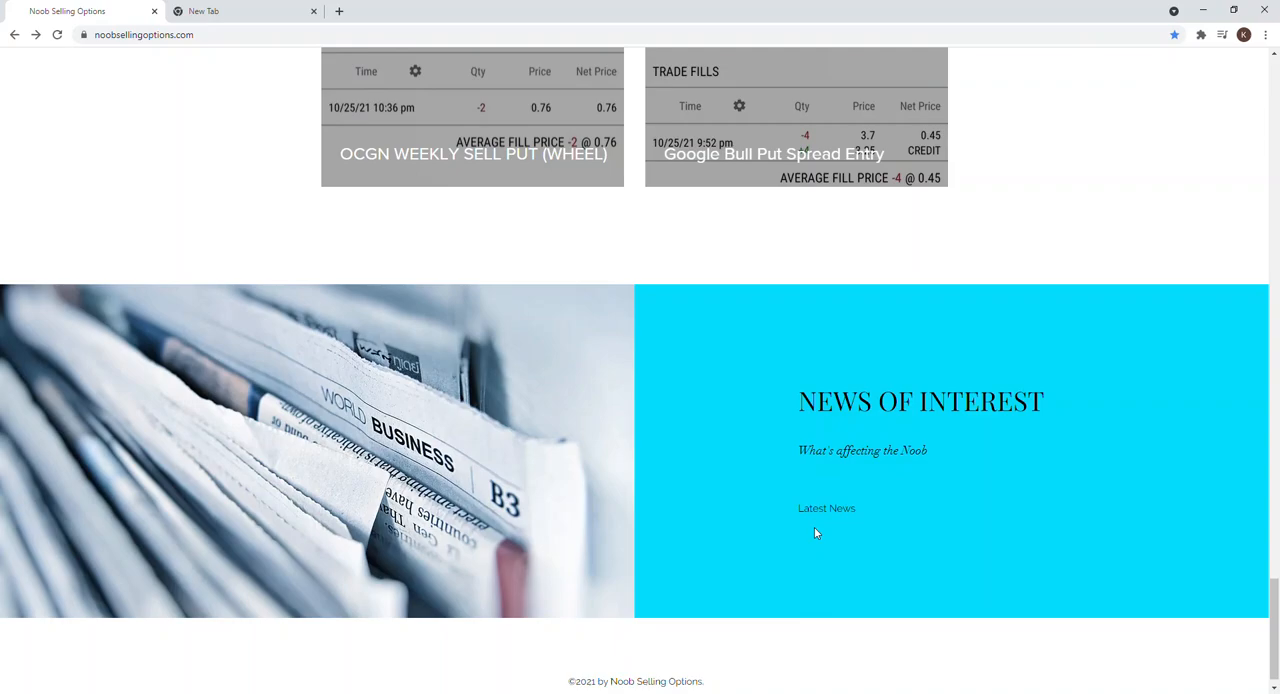
pyautogui.click(827, 508)
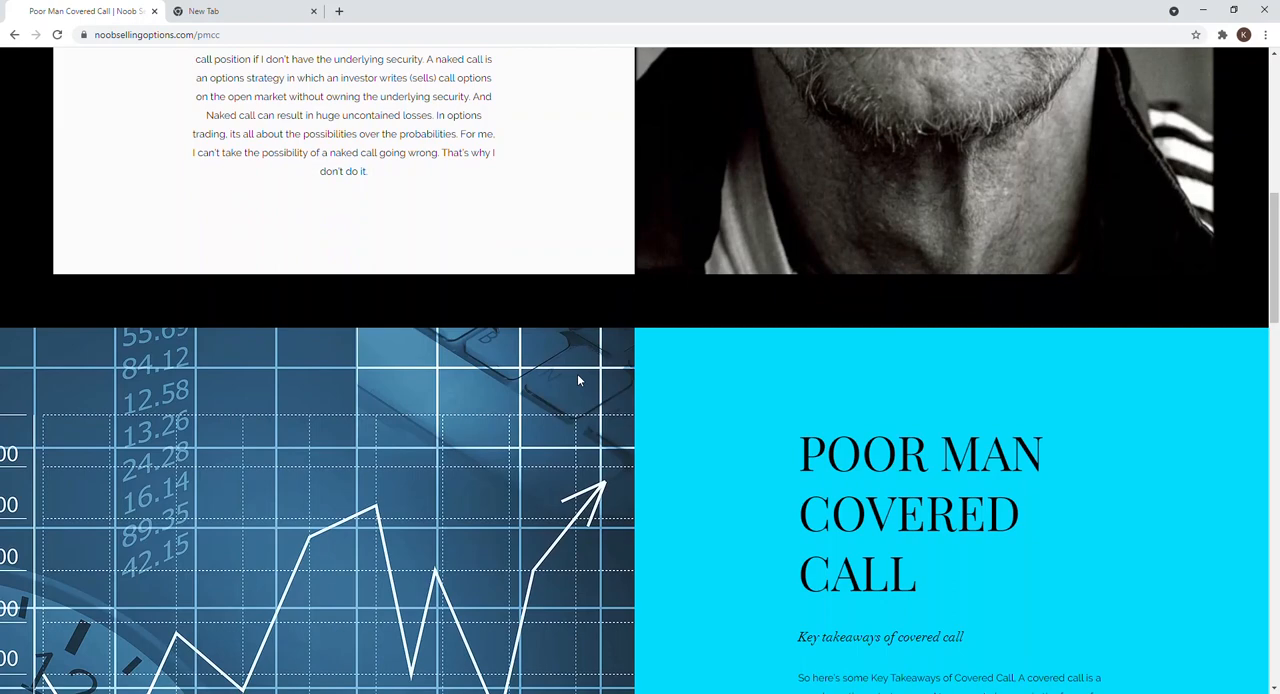
# - Read through the covered call, LEAPs and What exactly is PMCC? sections
pyautogui.scroll(-3)
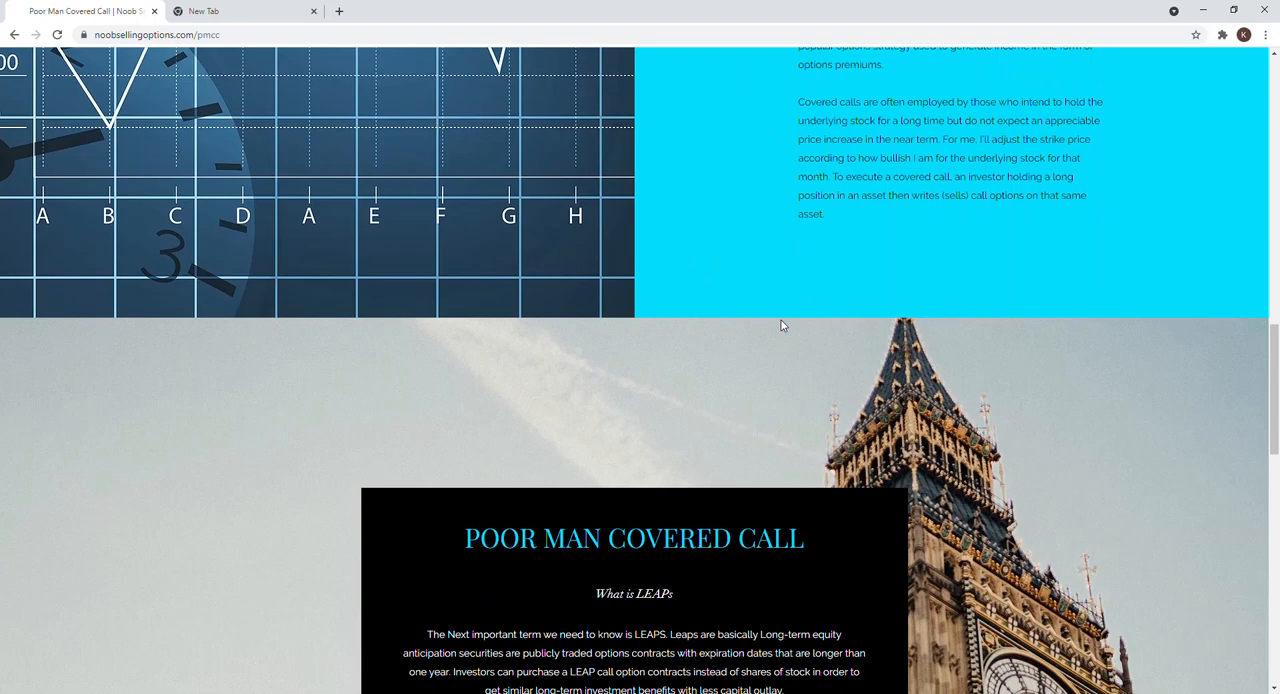
pyautogui.scroll(3)
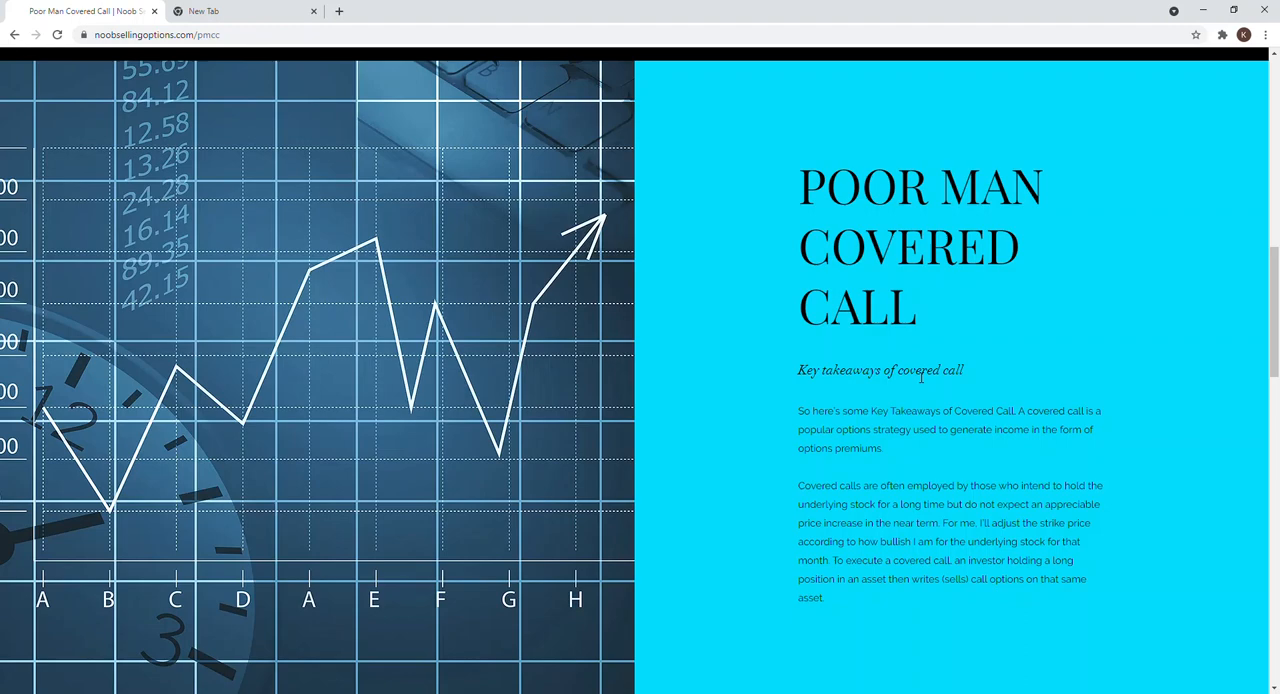
pyautogui.scroll(-3)
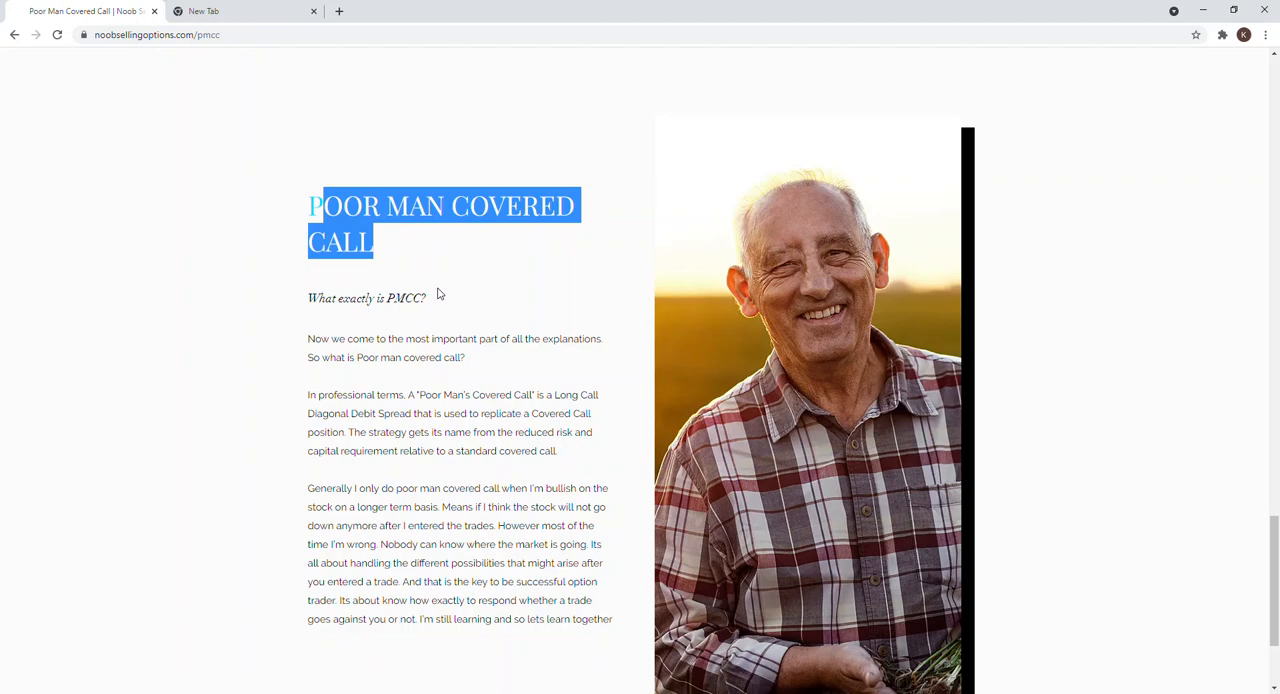
pyautogui.scroll(3)
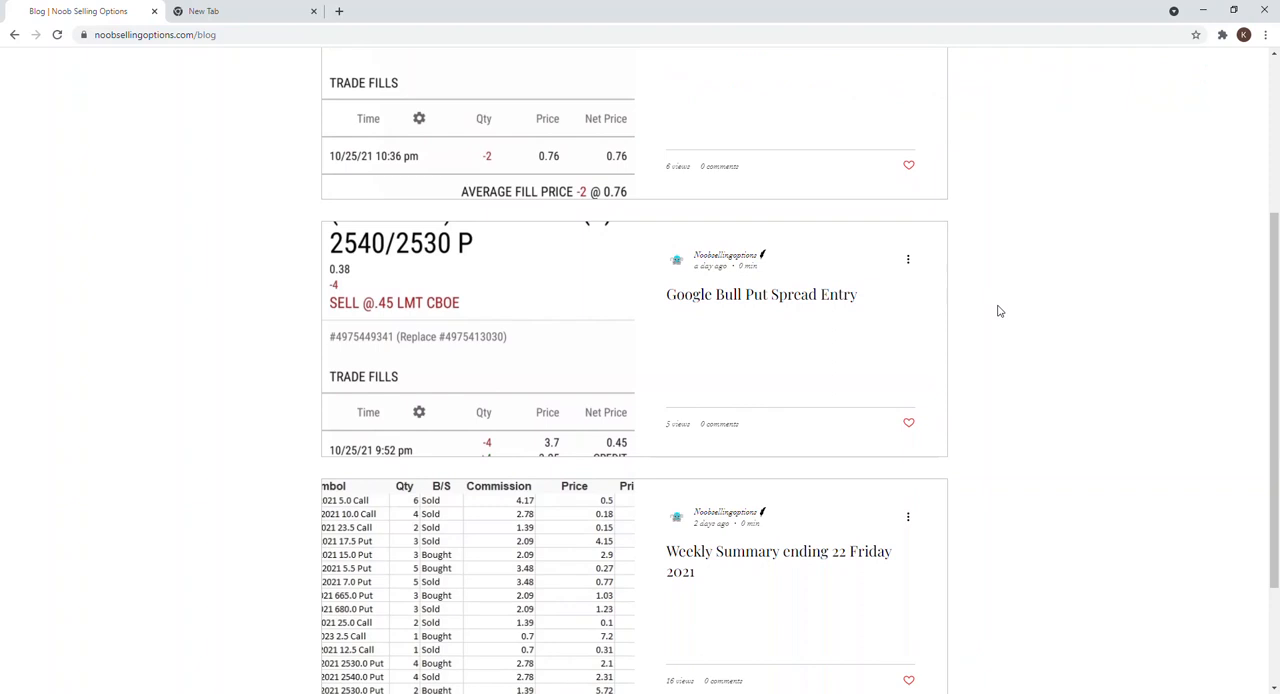
# - Read the Weekly Summary ending 22 Friday 2021 post, then open Google Bull Put Spread Entry
pyautogui.click(778, 561)
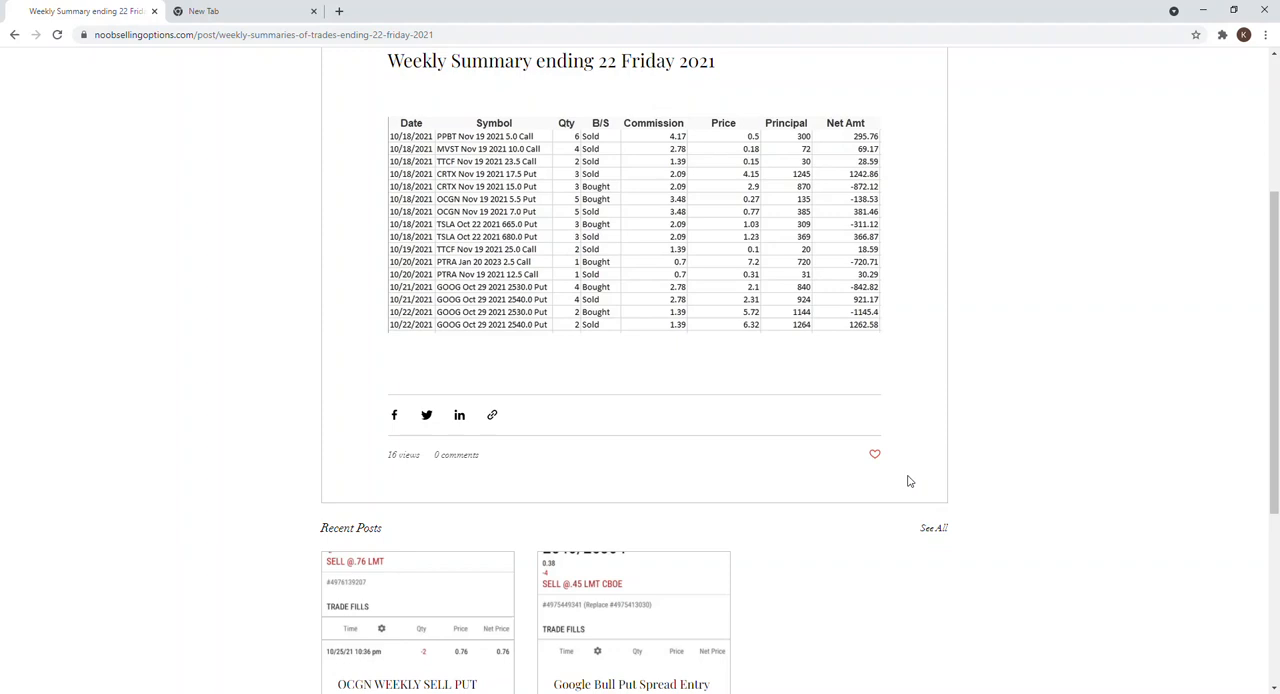
pyautogui.scroll(3)
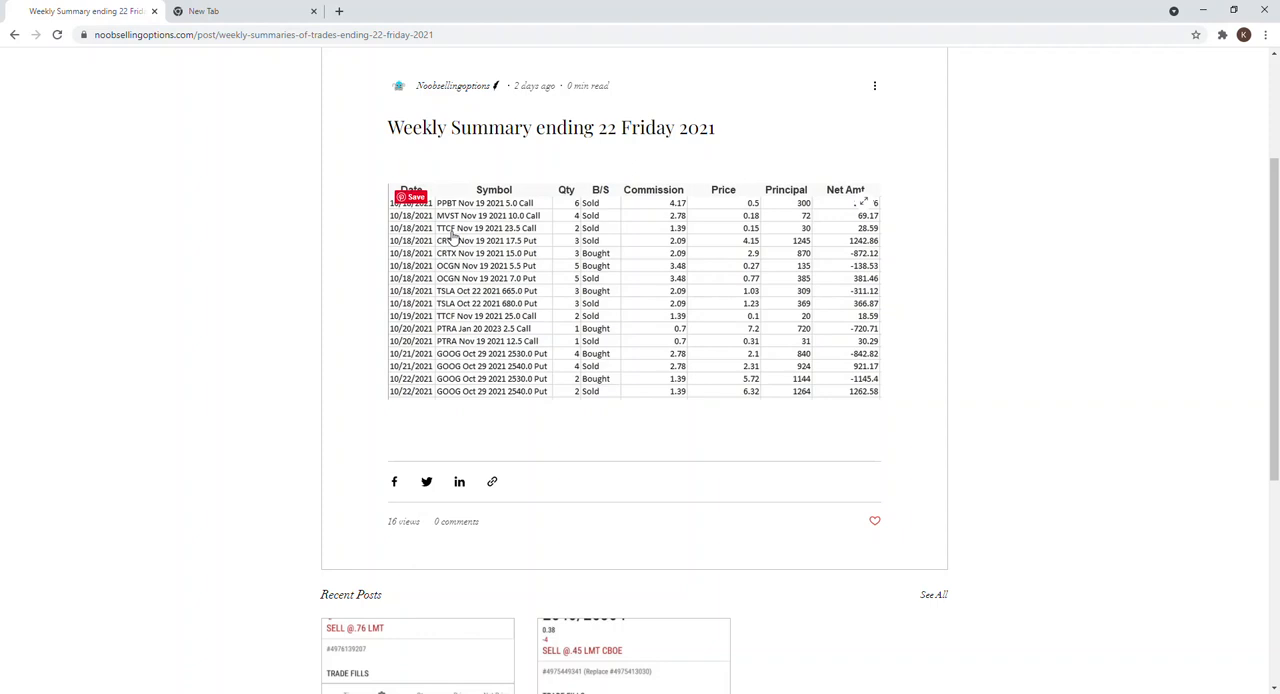
pyautogui.moveTo(453, 268)
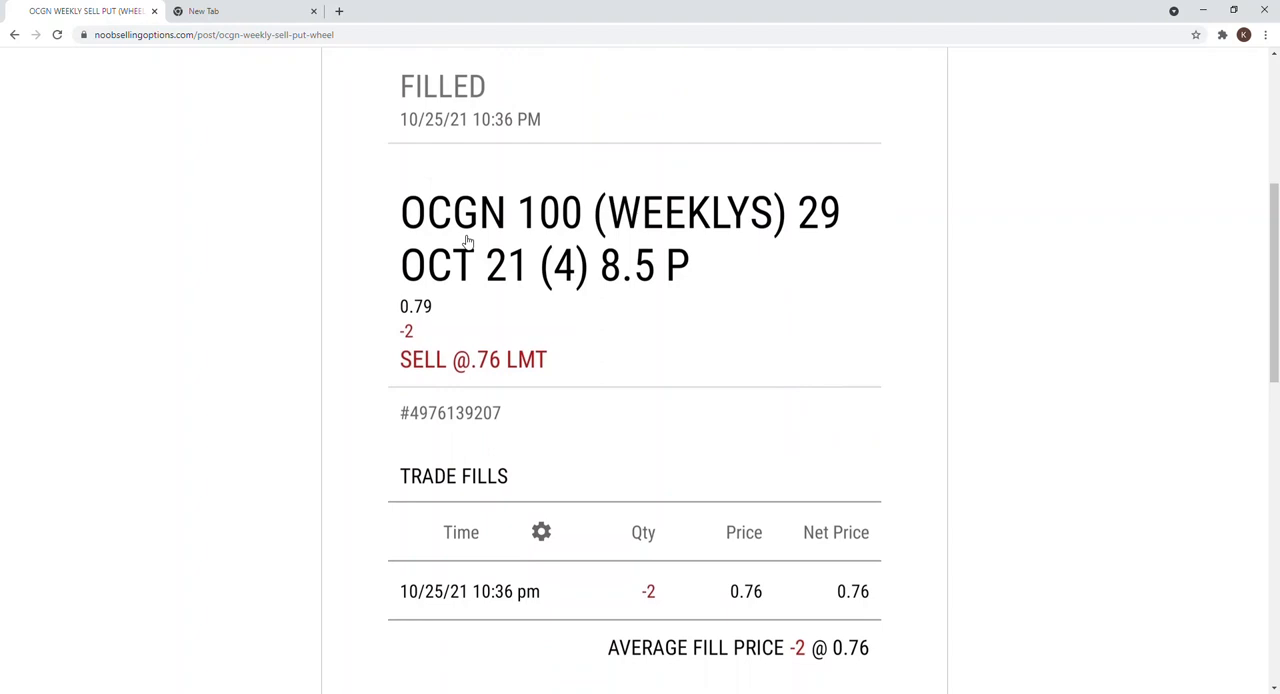
pyautogui.moveTo(810, 592)
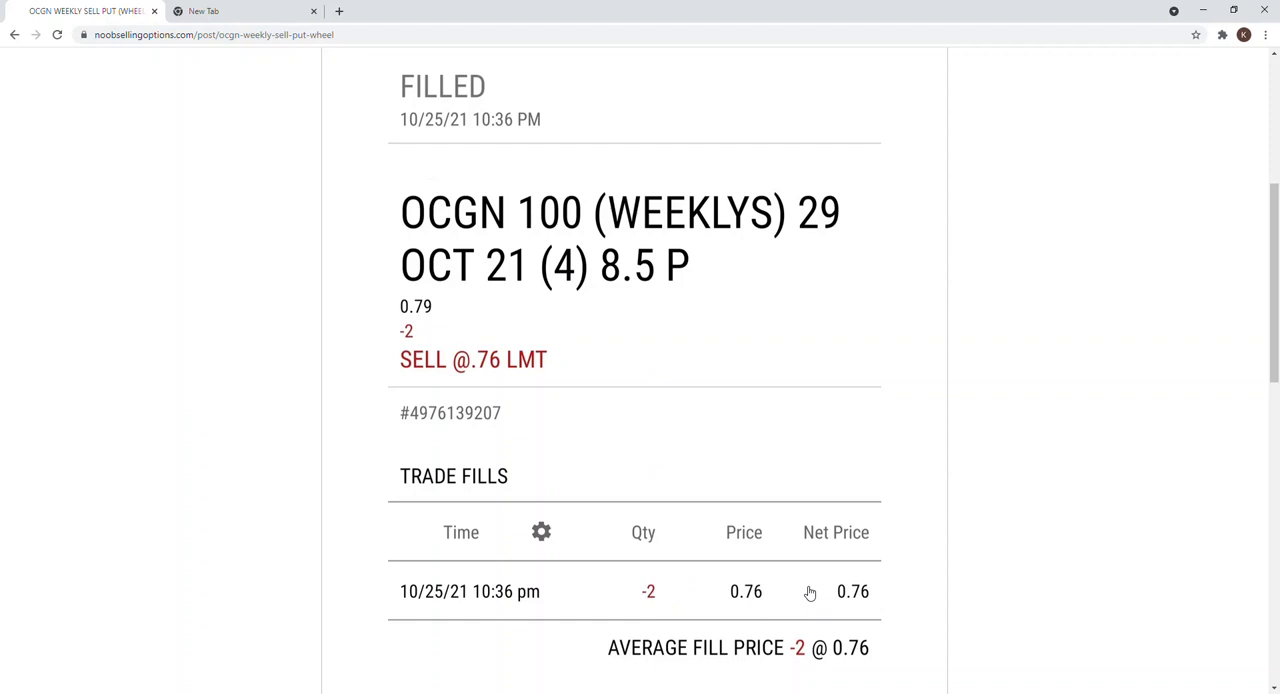
pyautogui.scroll(-3)
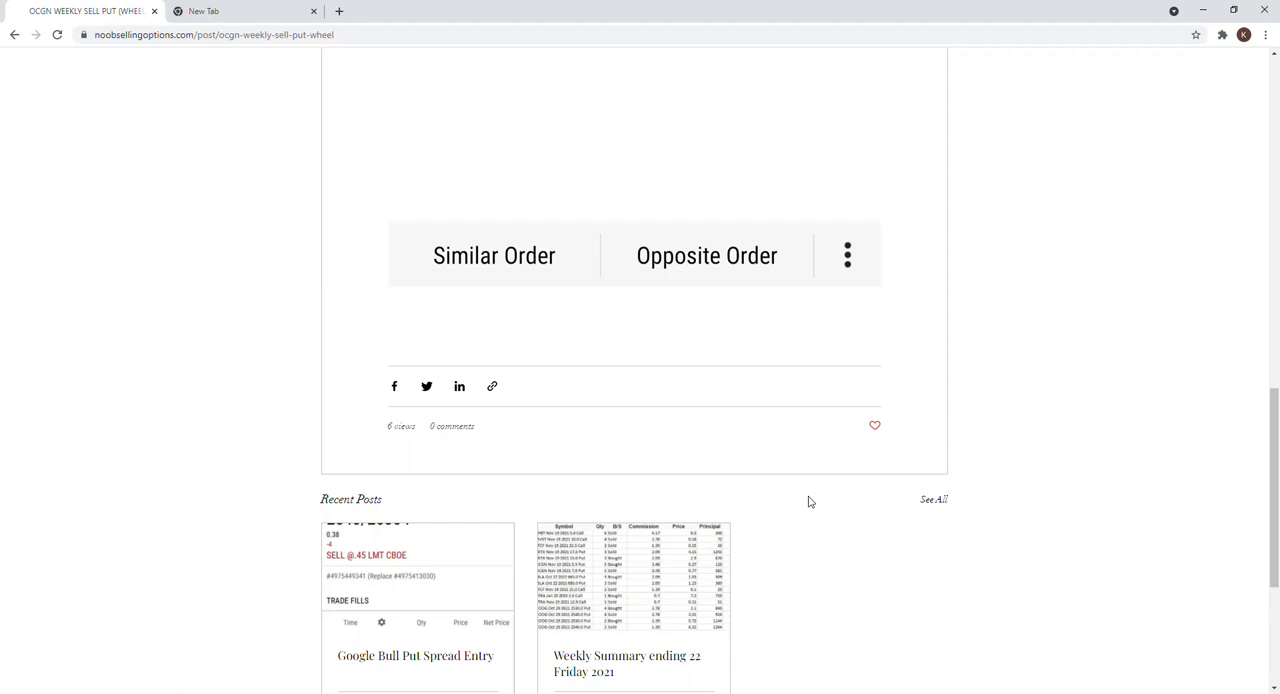
pyautogui.moveTo(685, 440)
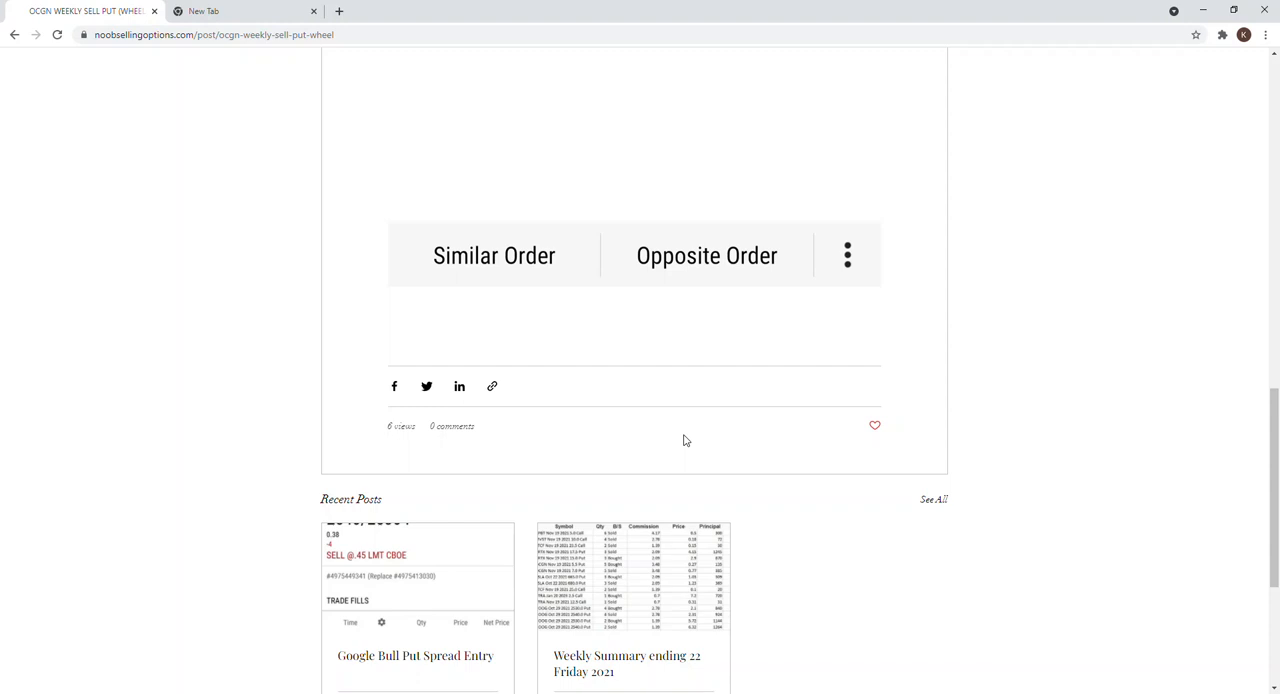
pyautogui.click(415, 655)
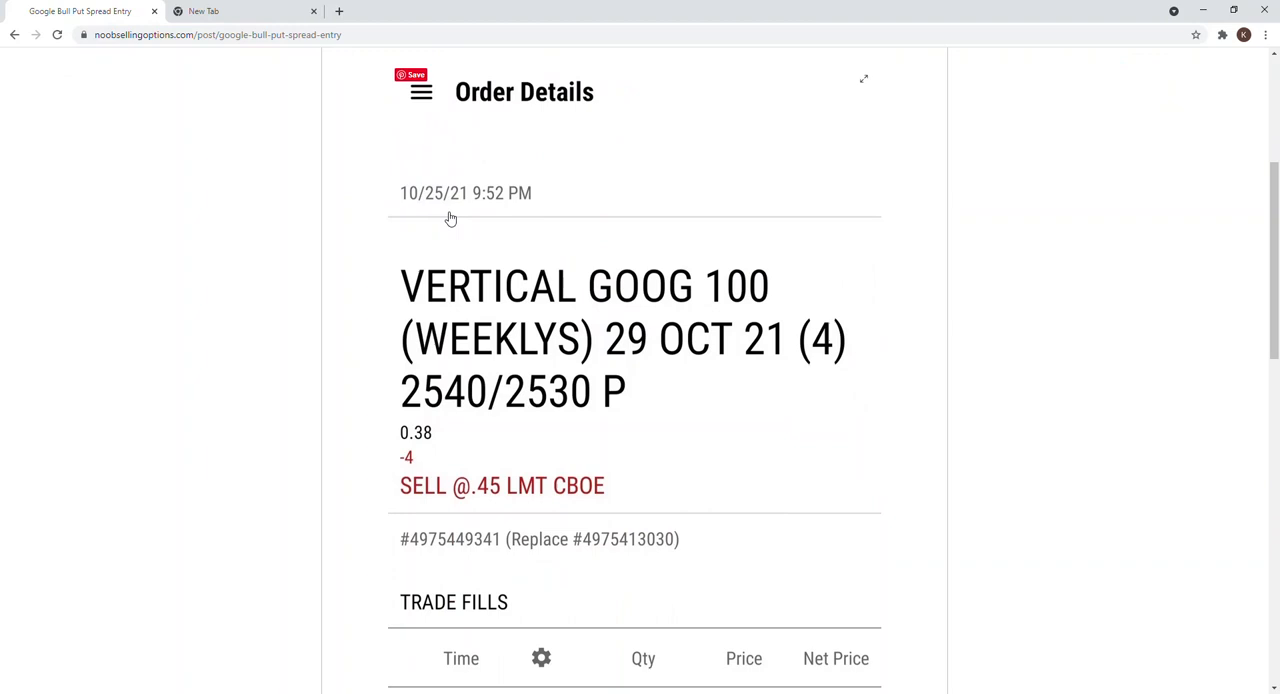
pyautogui.moveTo(472, 214)
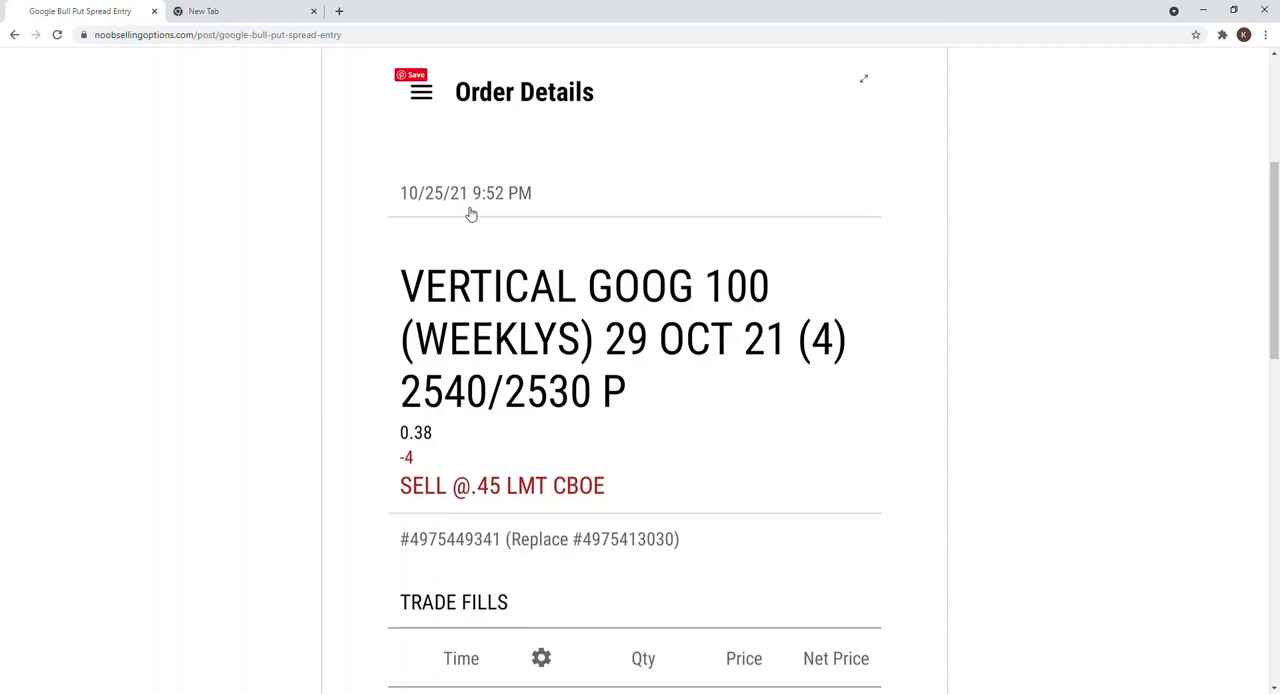
pyautogui.moveTo(574, 216)
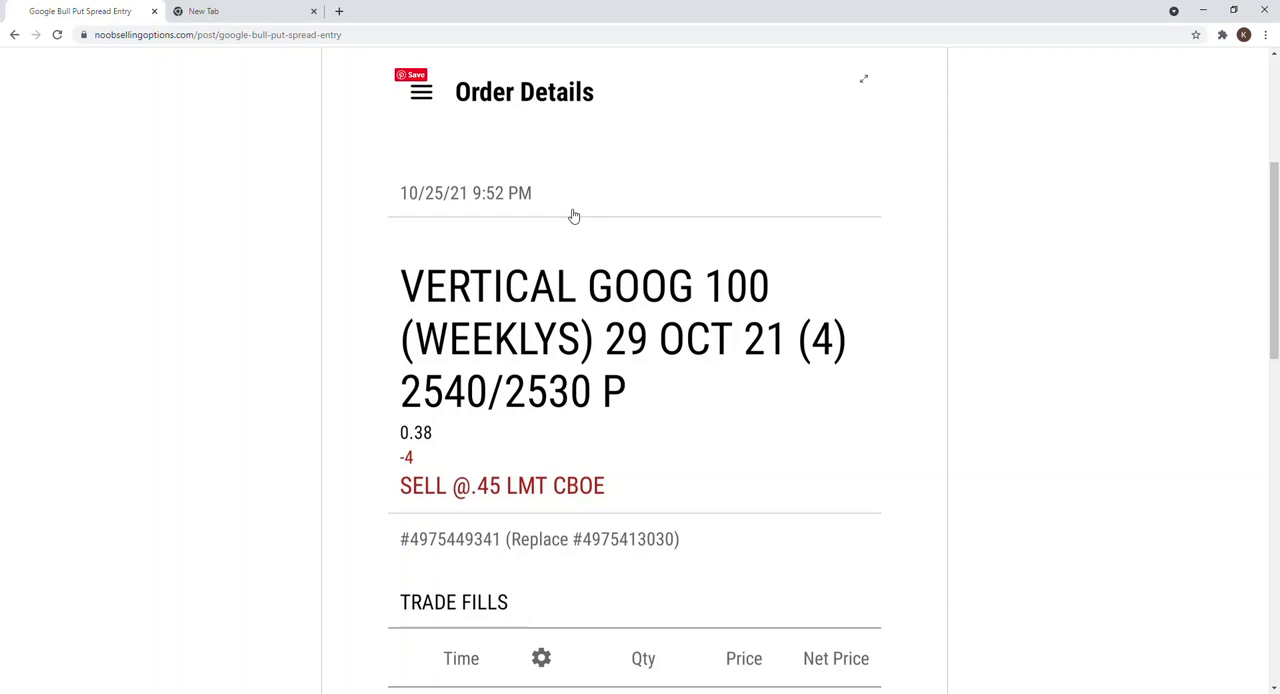
pyautogui.moveTo(589, 267)
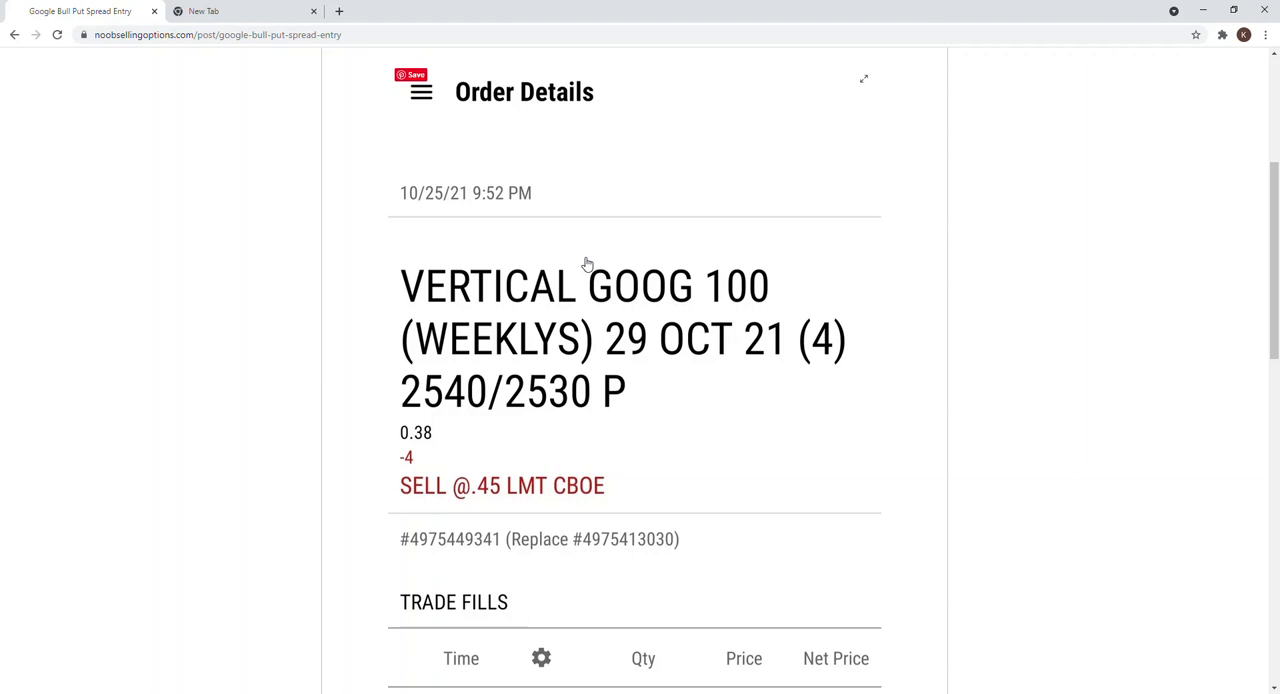
pyautogui.moveTo(825, 341)
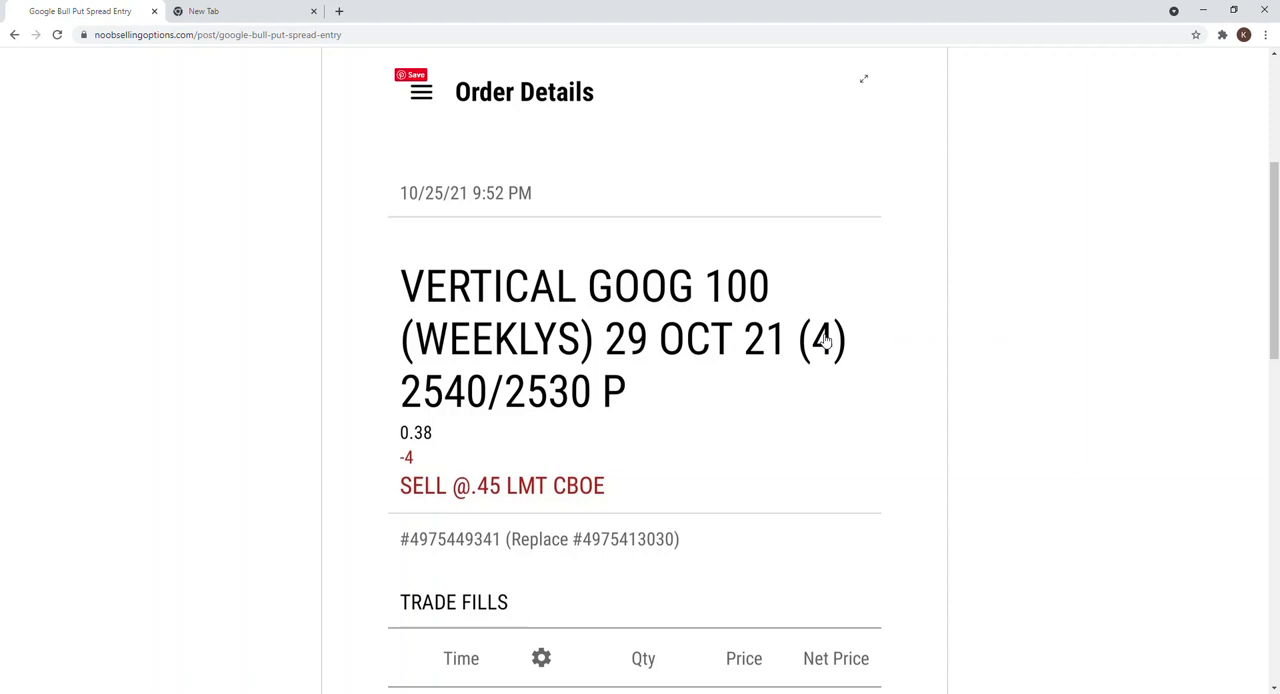
# - Scroll through the Google Bull Put Spread Entry order details and back to the top
pyautogui.scroll(-3)
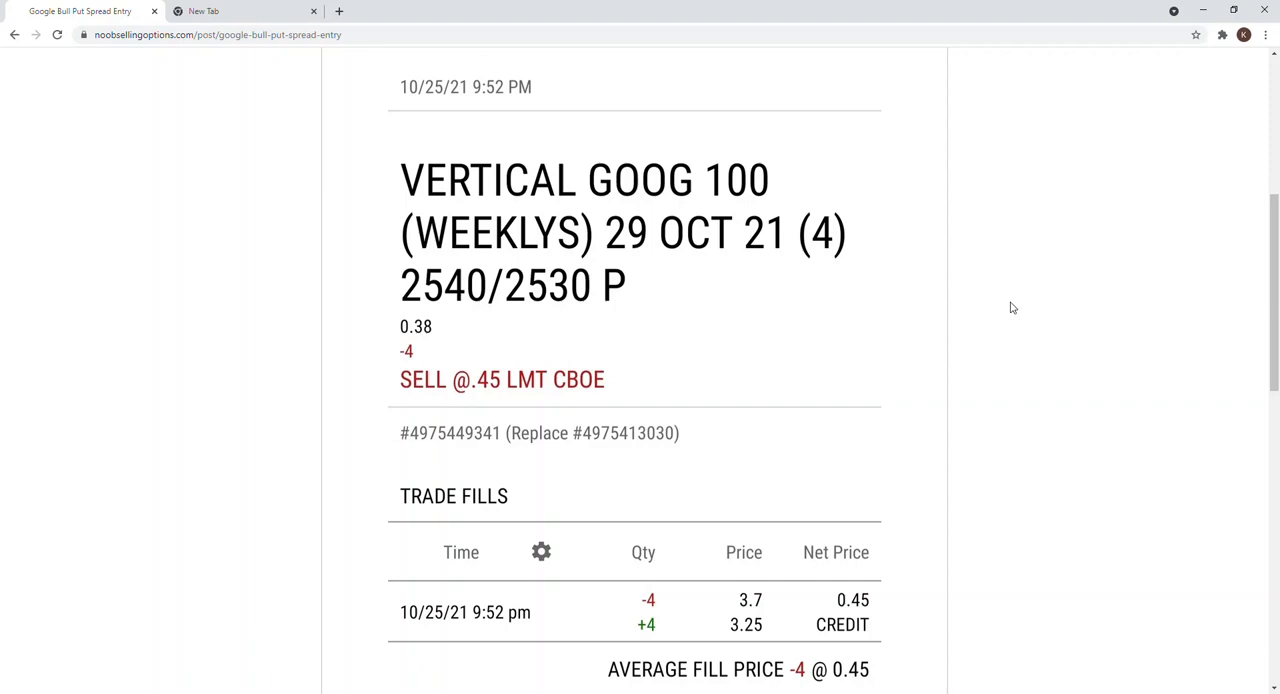
pyautogui.scroll(3)
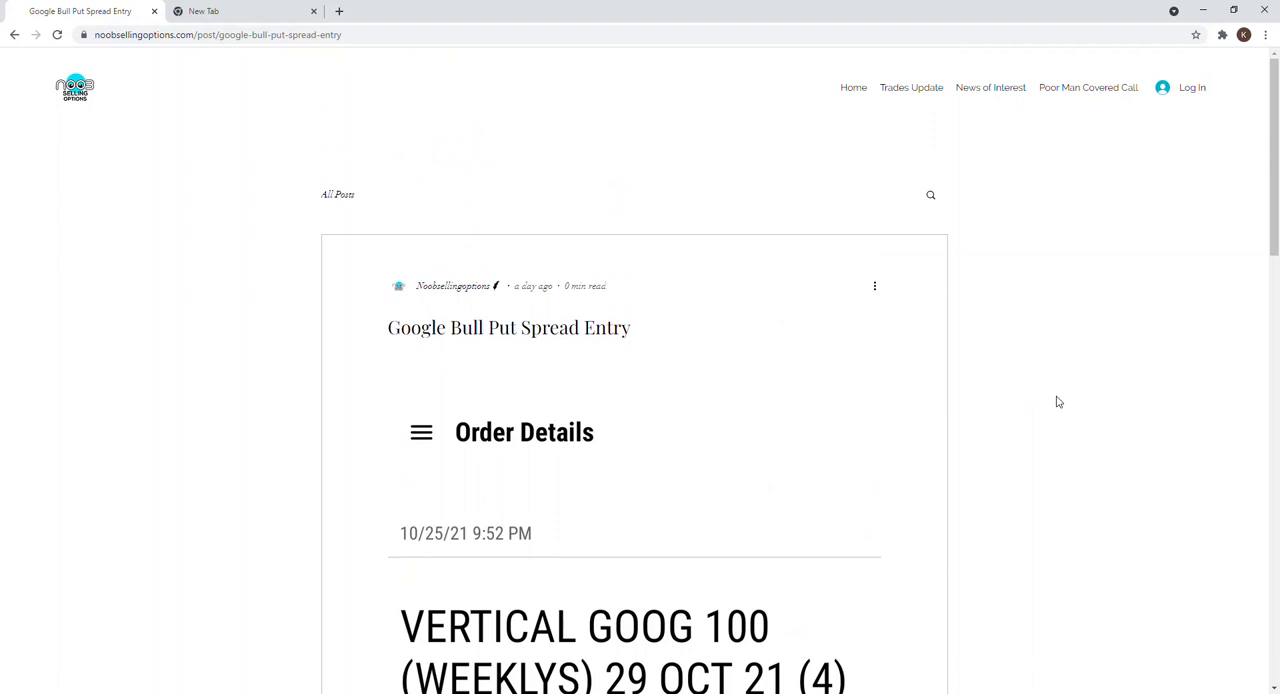
# - Open News of Interest and briefly highlight the Bill Gates synthetic beef headline
pyautogui.click(990, 87)
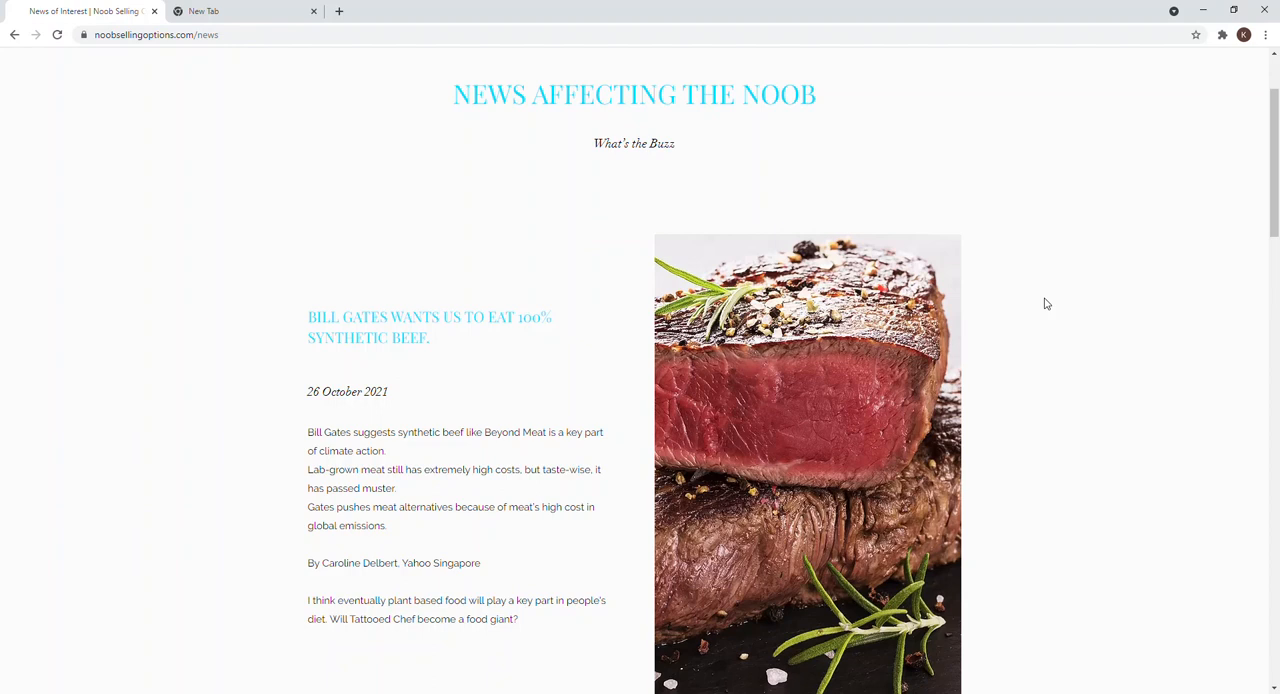
pyautogui.scroll(-3)
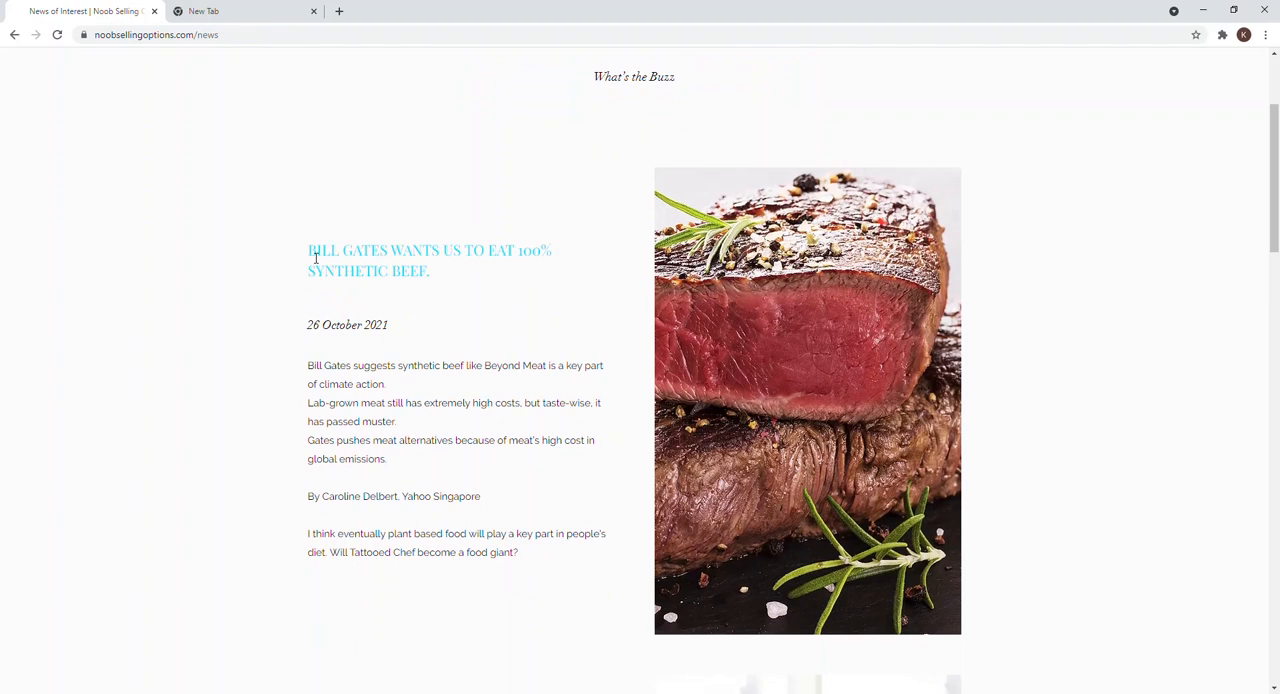
pyautogui.moveTo(308, 250); pyautogui.dragTo(430, 271)
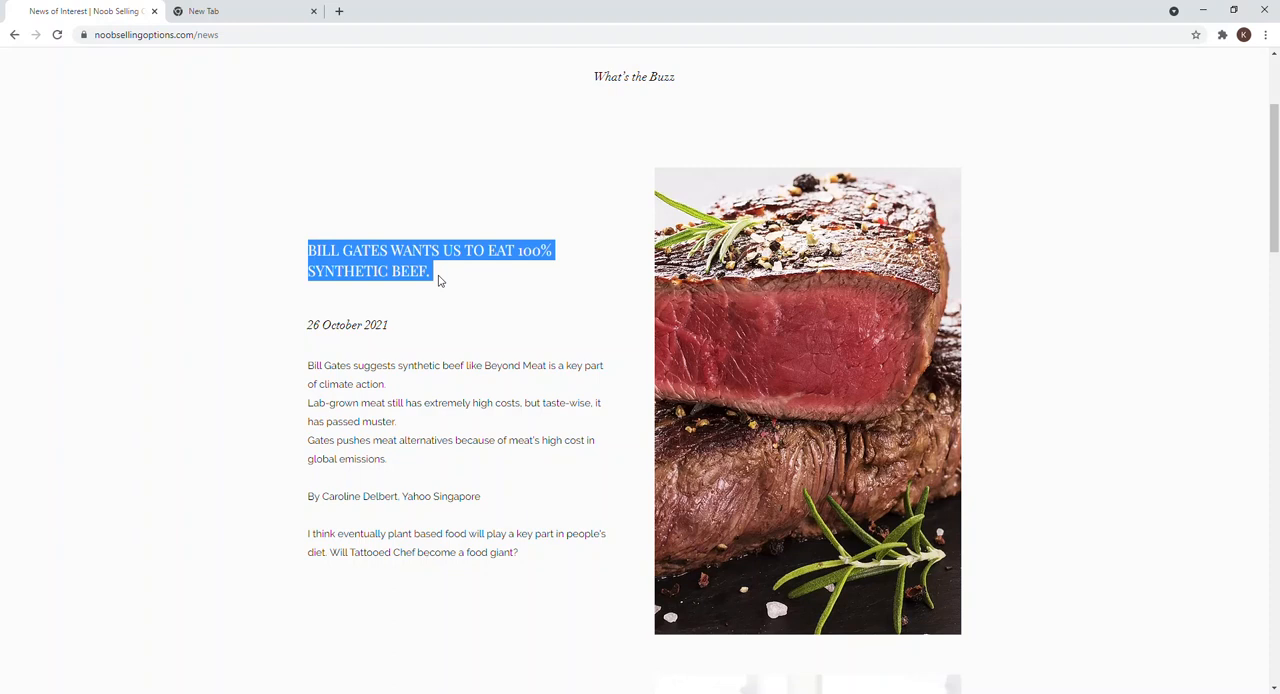
pyautogui.moveTo(308, 535)
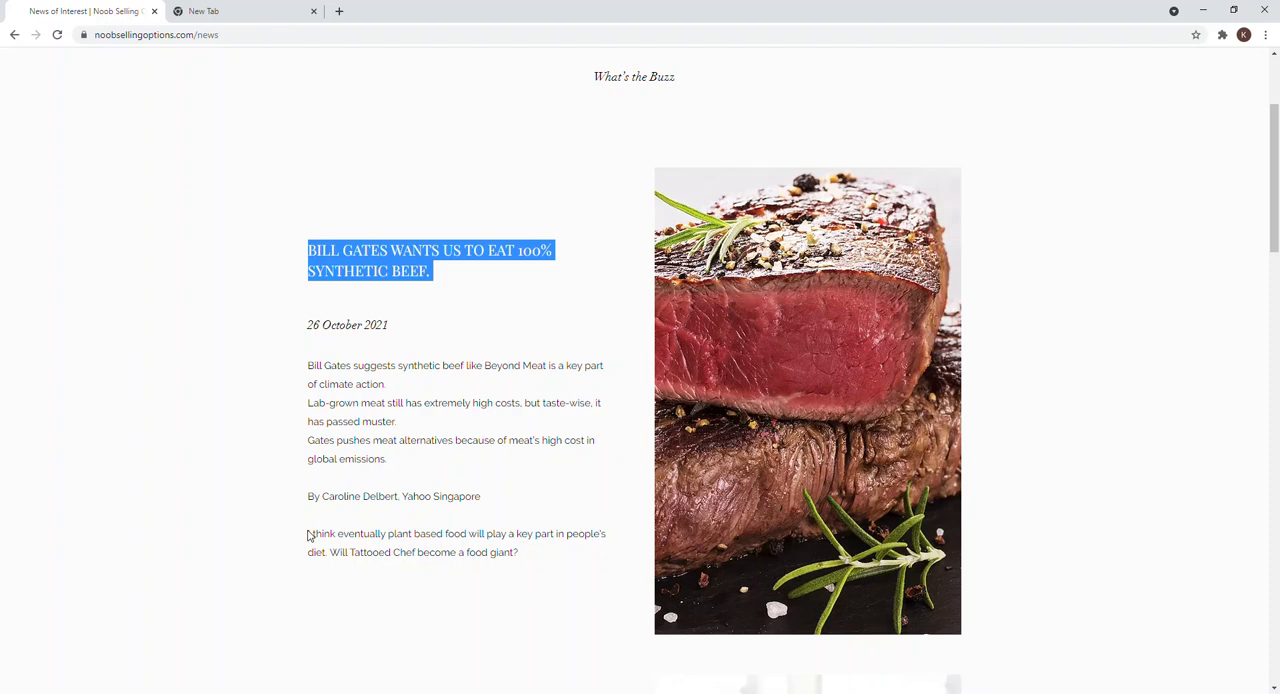
pyautogui.click(427, 552)
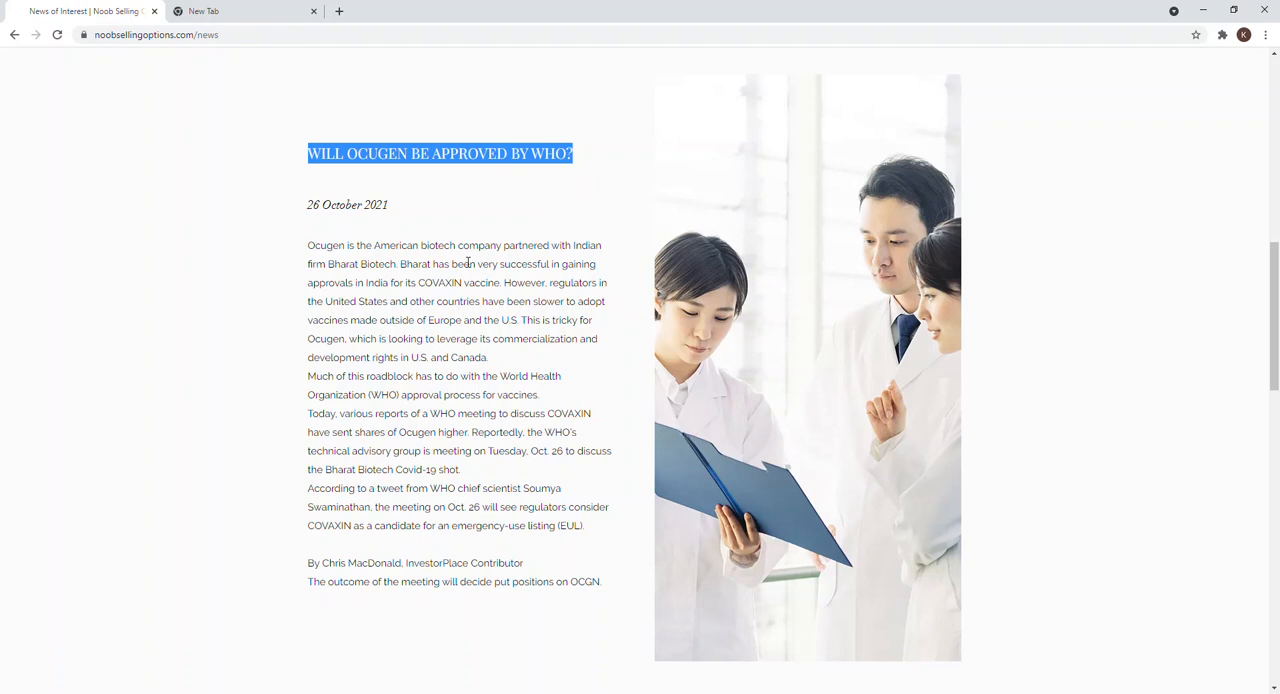
pyautogui.moveTo(318, 497)
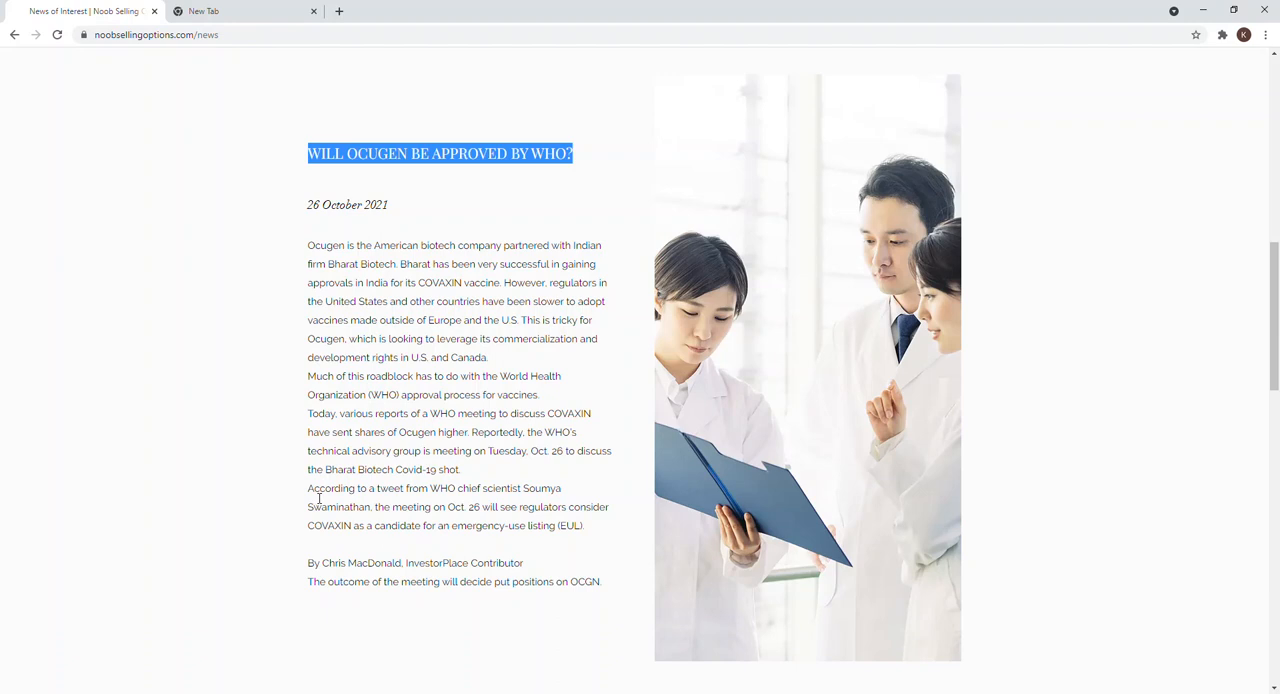
# - Highlight the Ocugen sentence about the Oct. 26 WHO meeting on COVAXIN emergency-use listing
pyautogui.moveTo(378, 507); pyautogui.dragTo(584, 525)
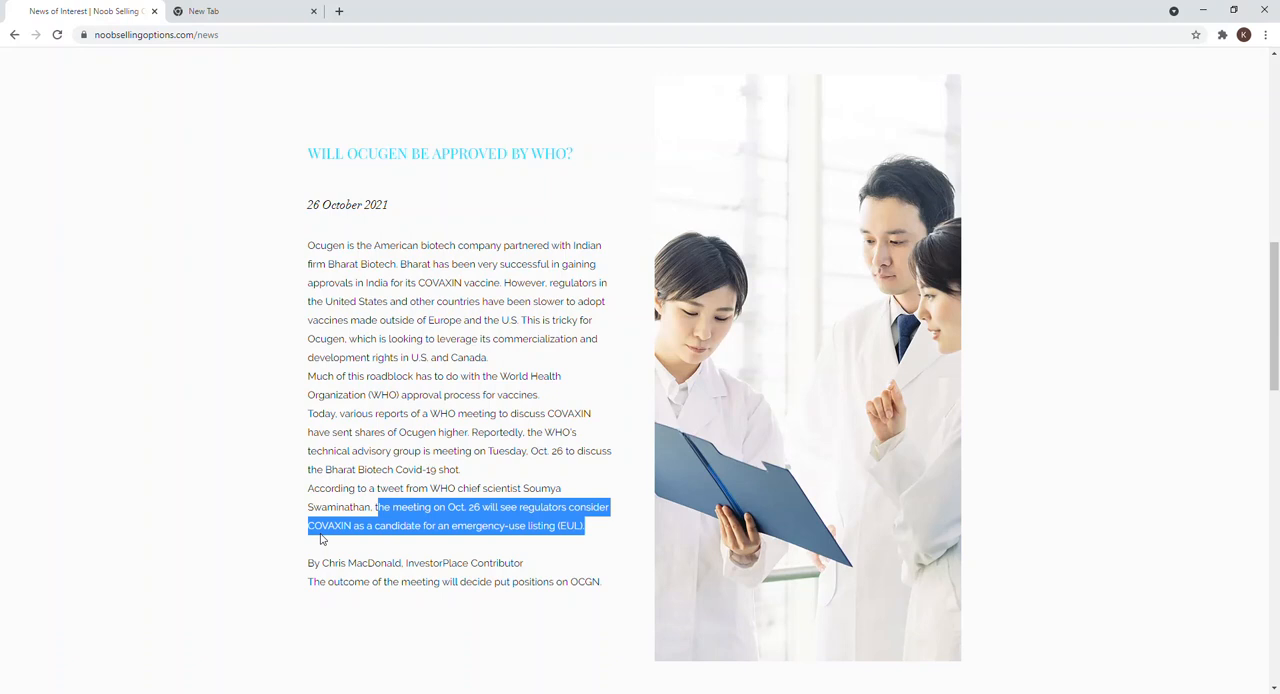
pyautogui.moveTo(433, 525)
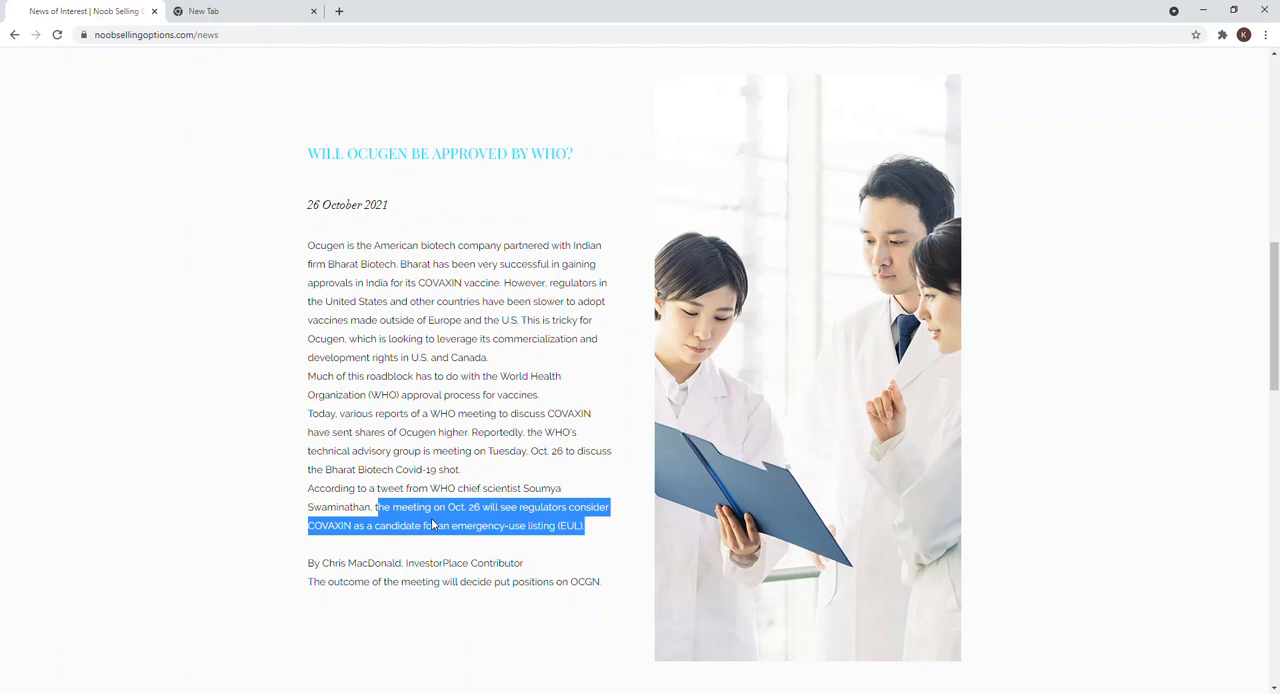
pyautogui.moveTo(504, 540)
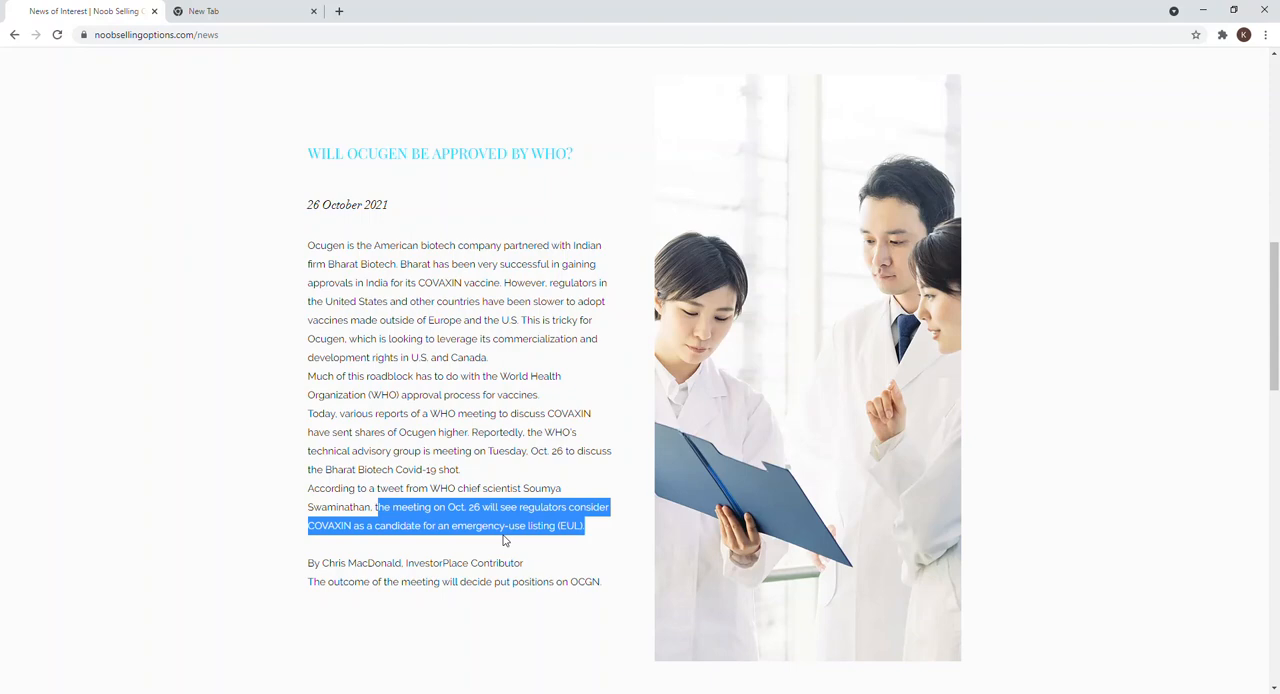
# - Scroll the news page down to the Facebook Earnings Takeaway article
pyautogui.scroll(-3)
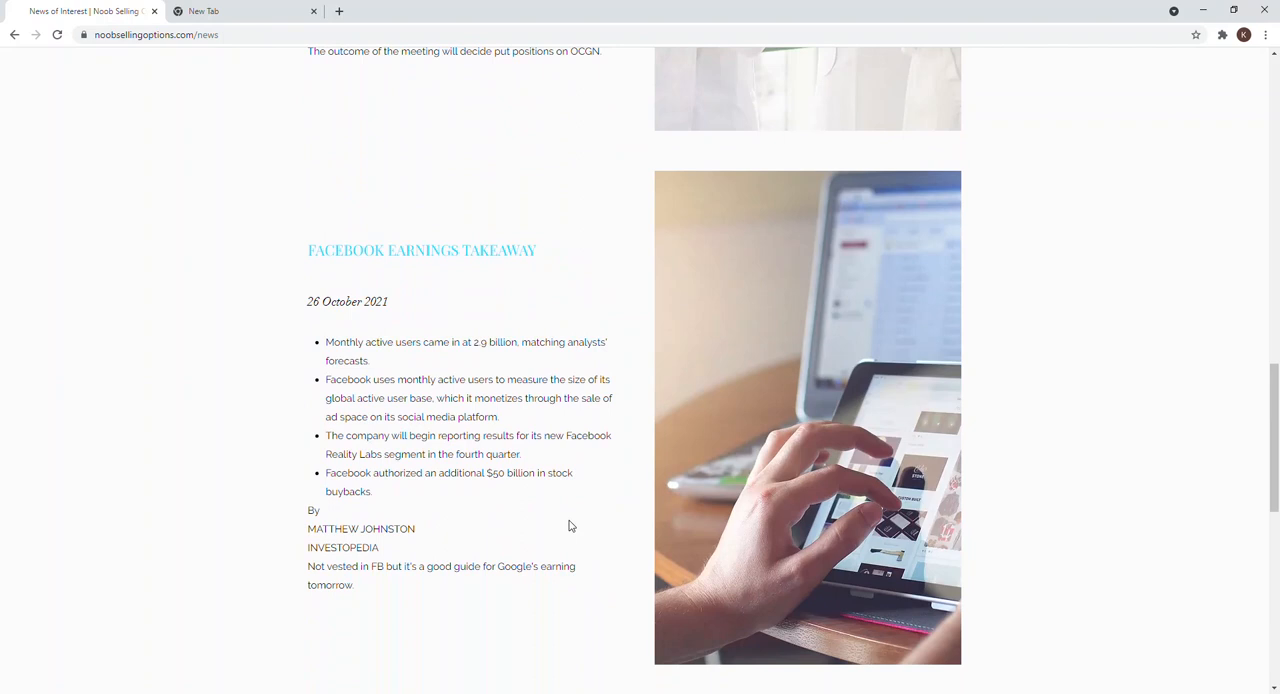
pyautogui.scroll(-3)
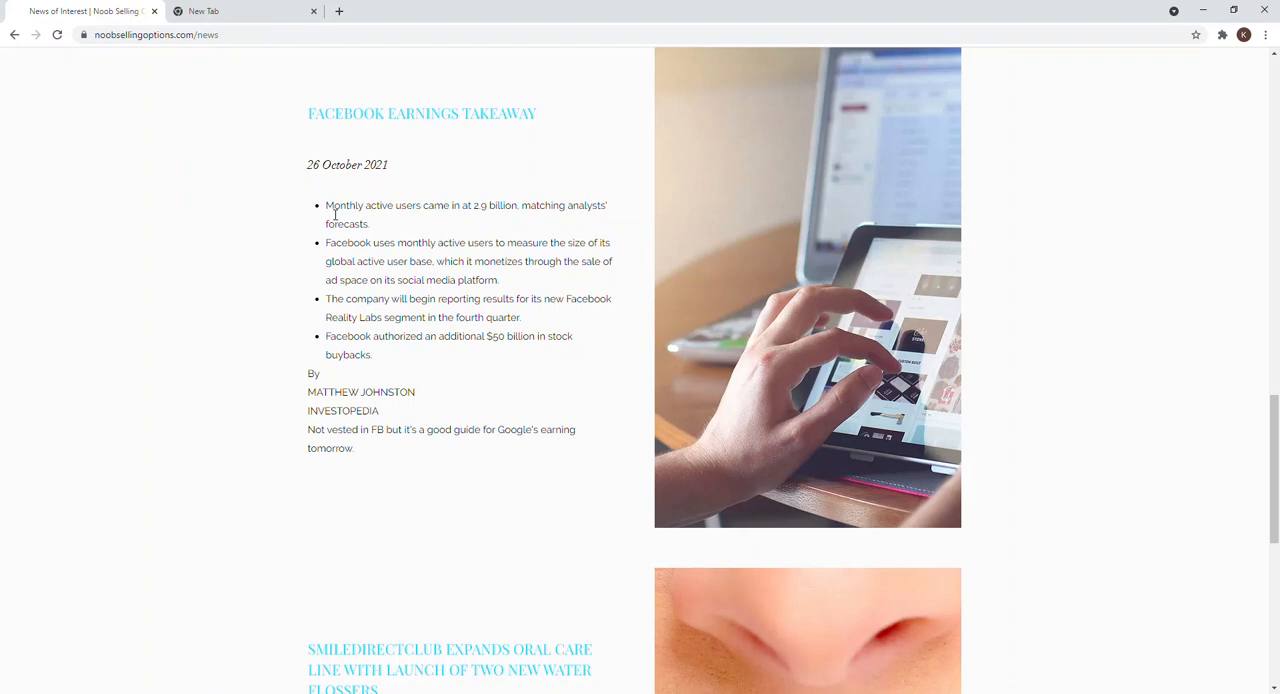
pyautogui.moveTo(368, 438)
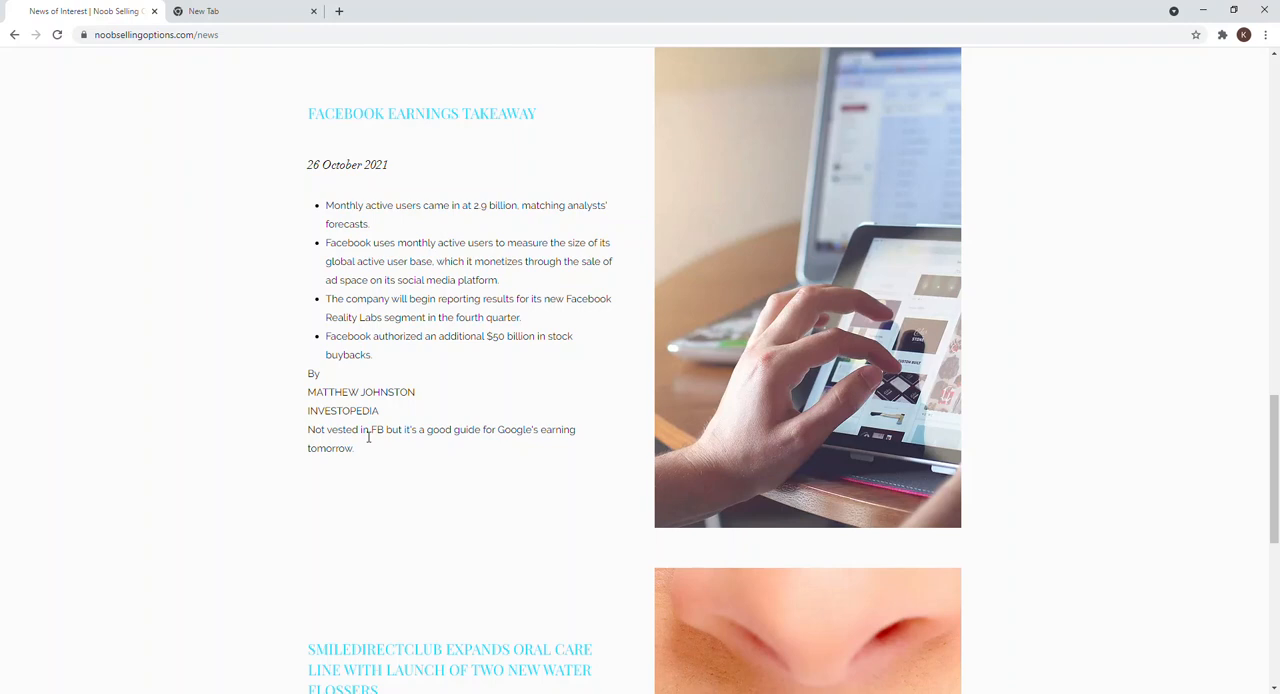
pyautogui.moveTo(320, 442)
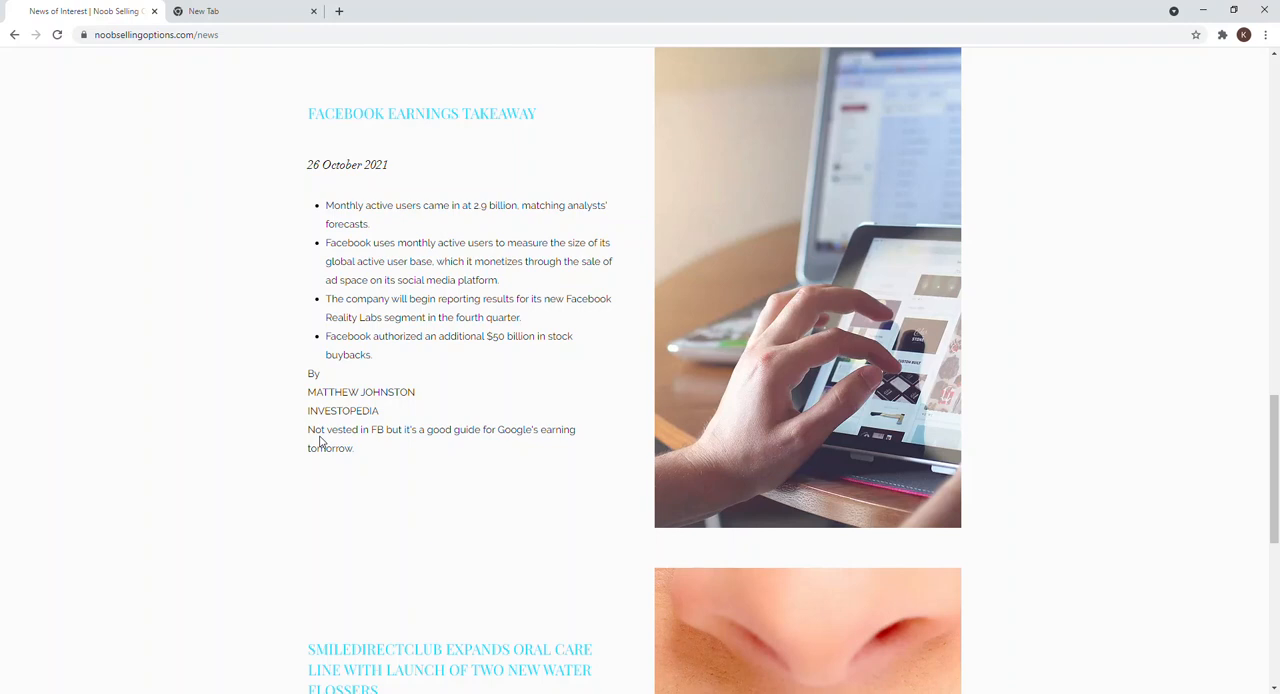
pyautogui.moveTo(533, 447)
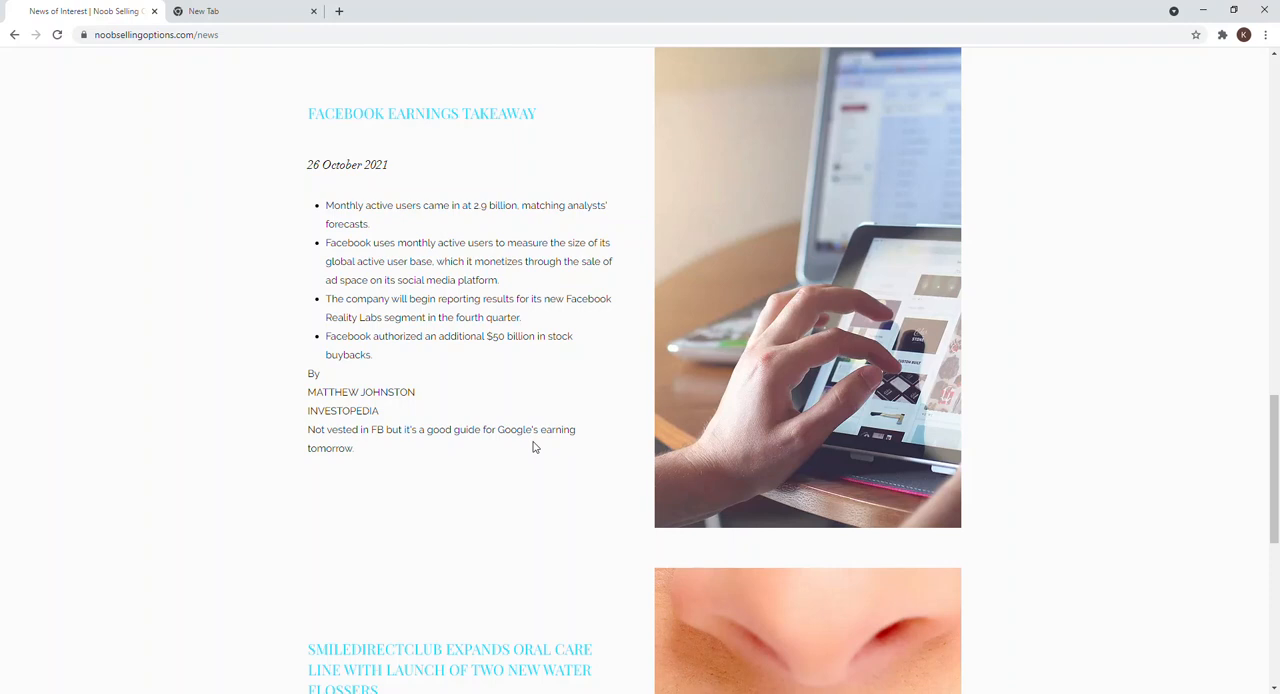
# - Scroll through the SmileDirectClub water flosser article, then back up to Facebook Earnings Takeaway
pyautogui.scroll(-3)
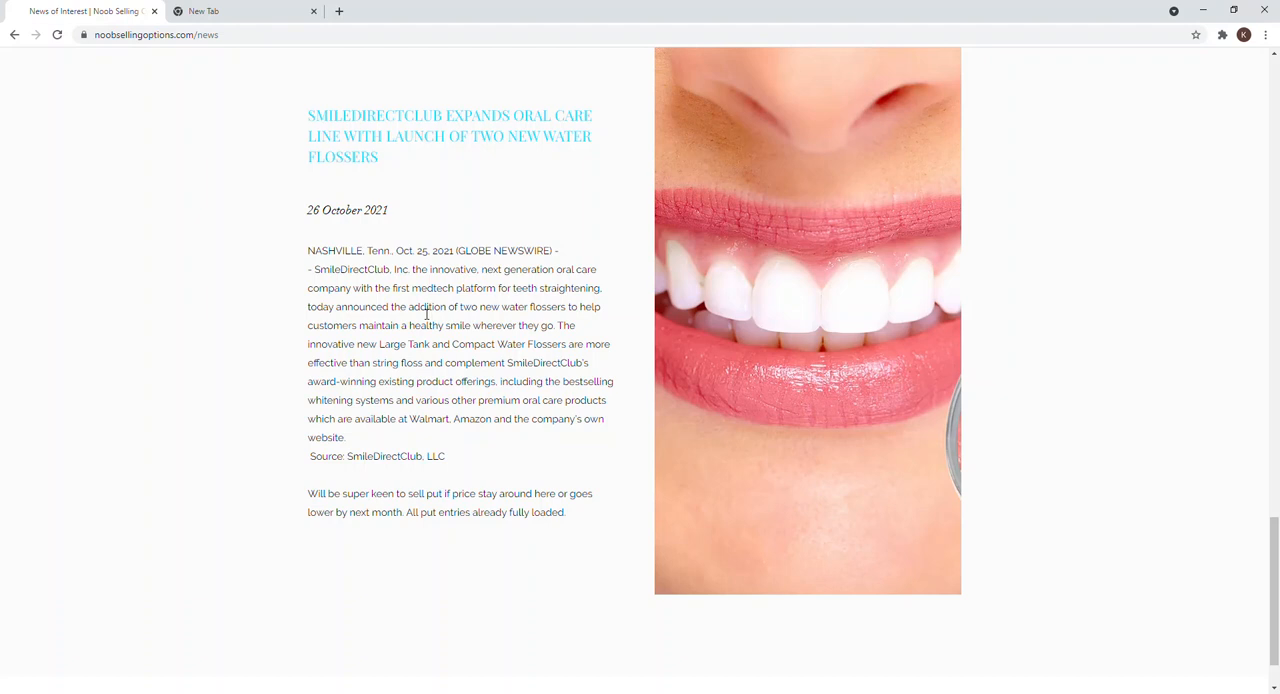
pyautogui.moveTo(503, 463)
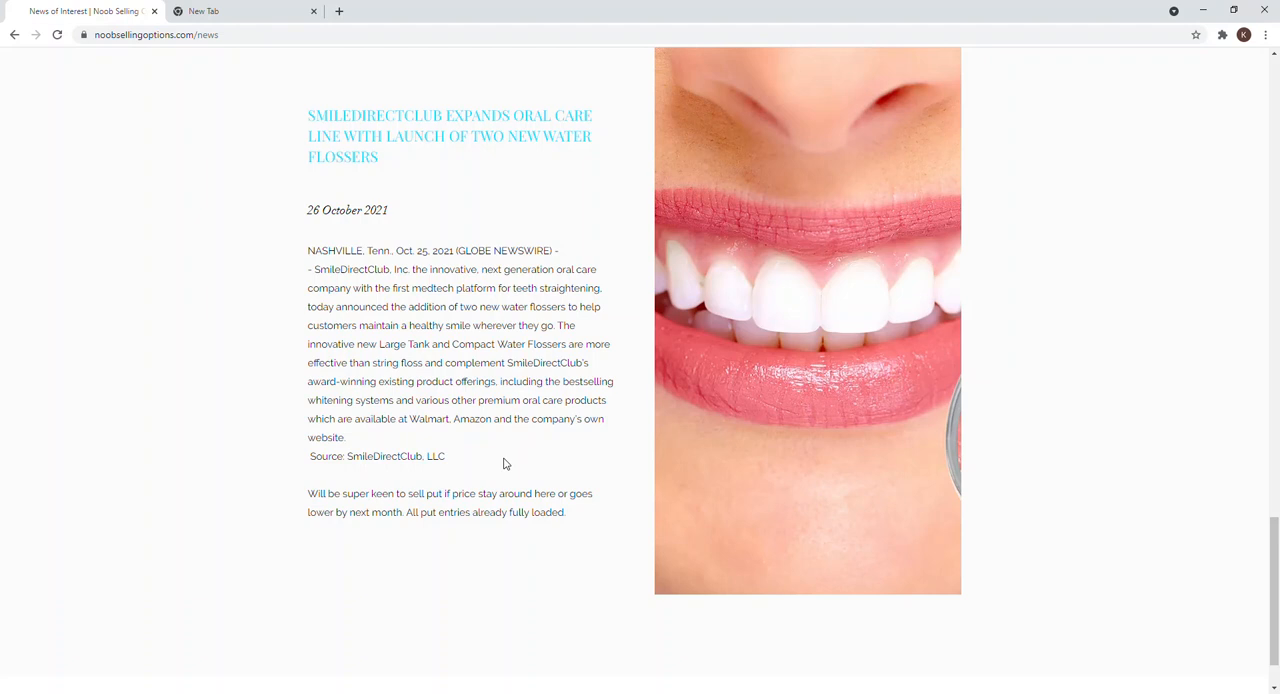
pyautogui.moveTo(503, 451)
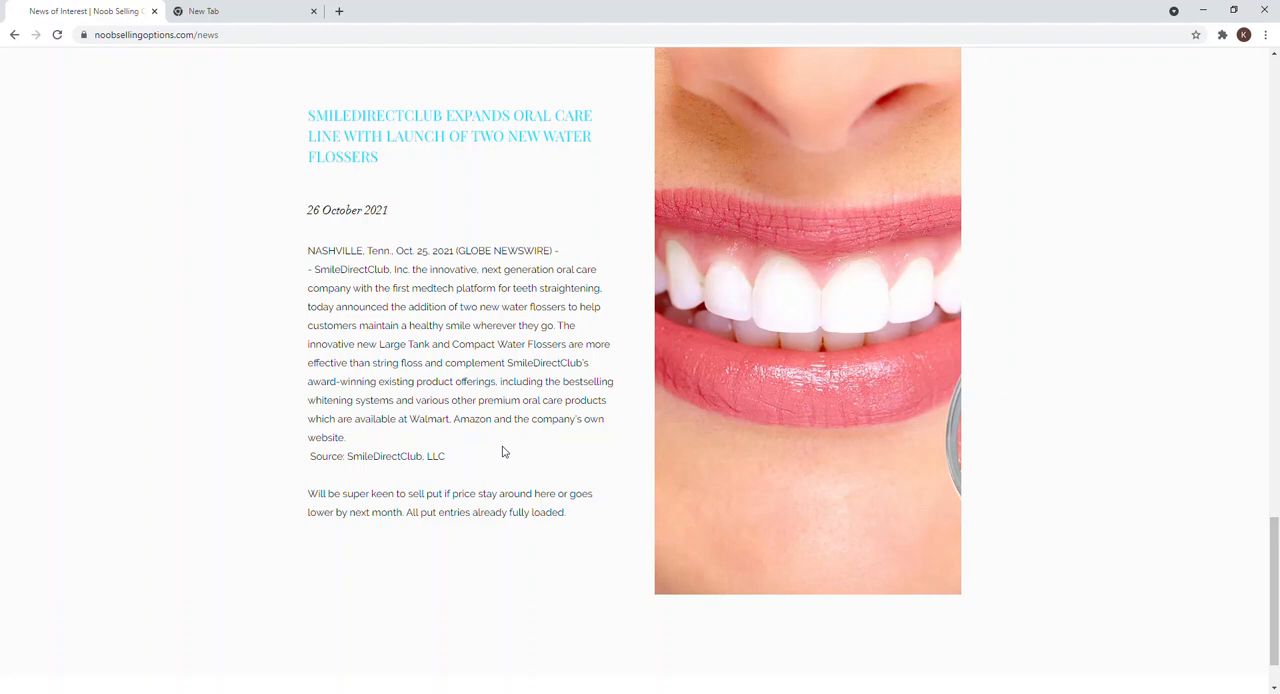
pyautogui.moveTo(415, 418)
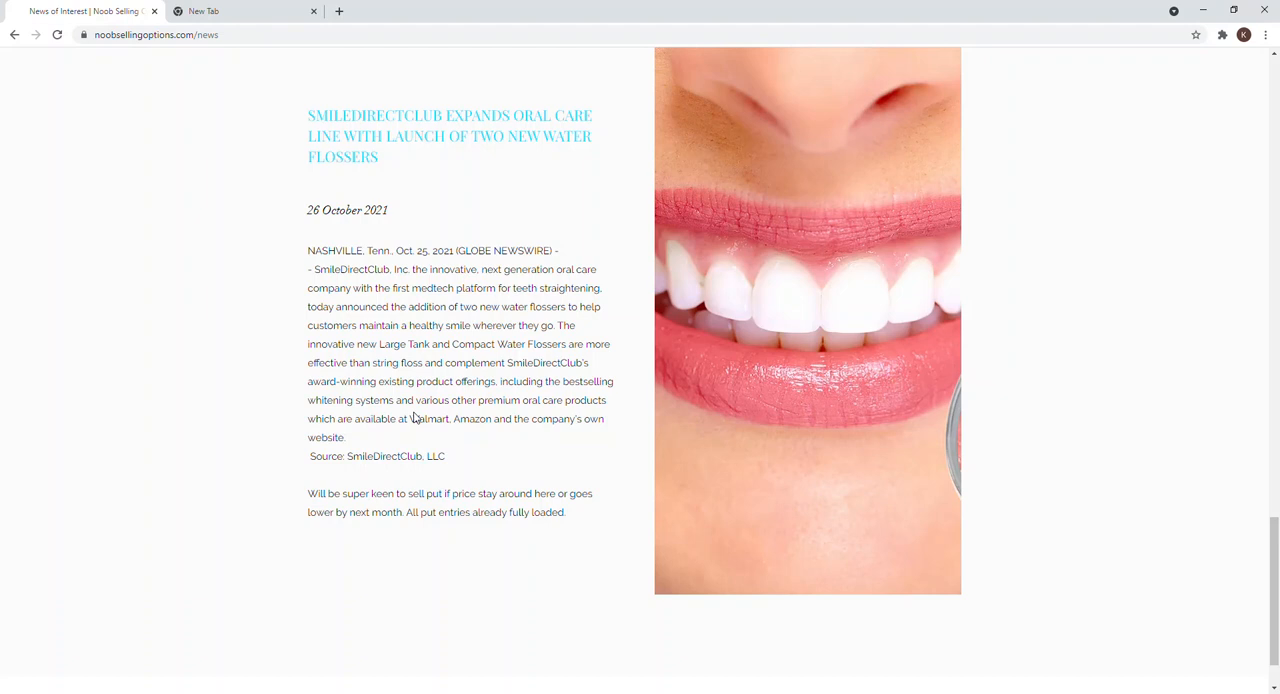
pyautogui.moveTo(530, 469)
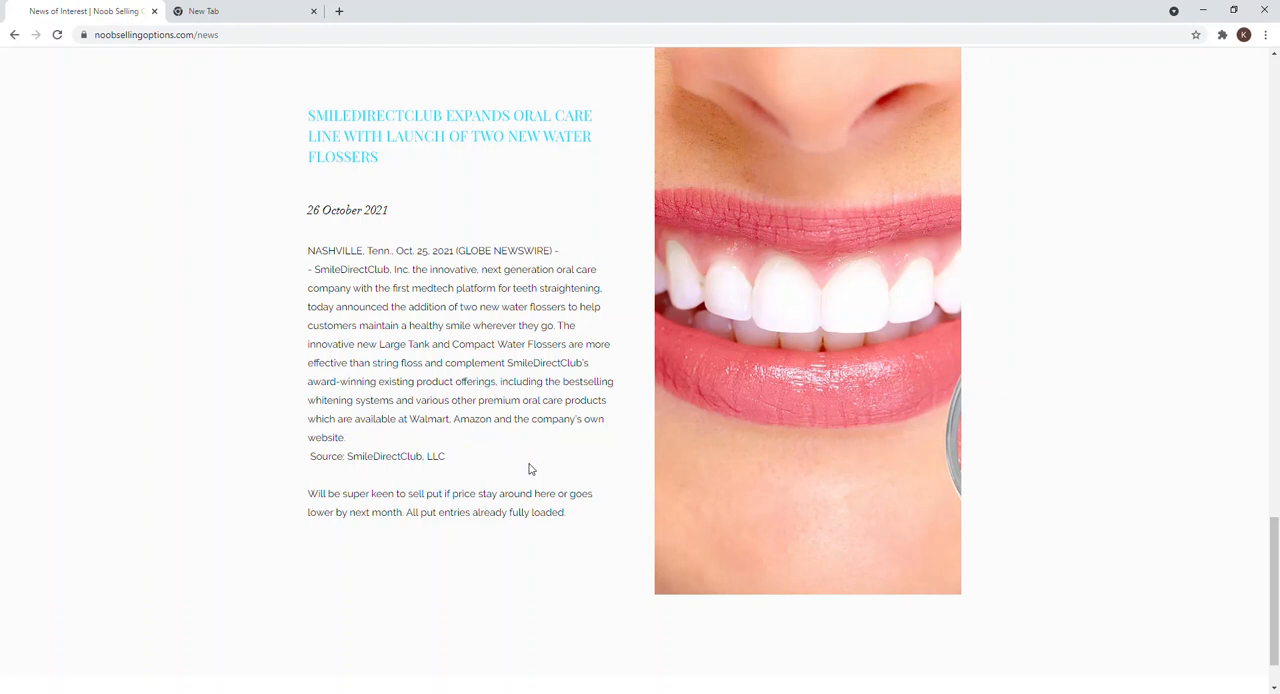
pyautogui.moveTo(518, 459)
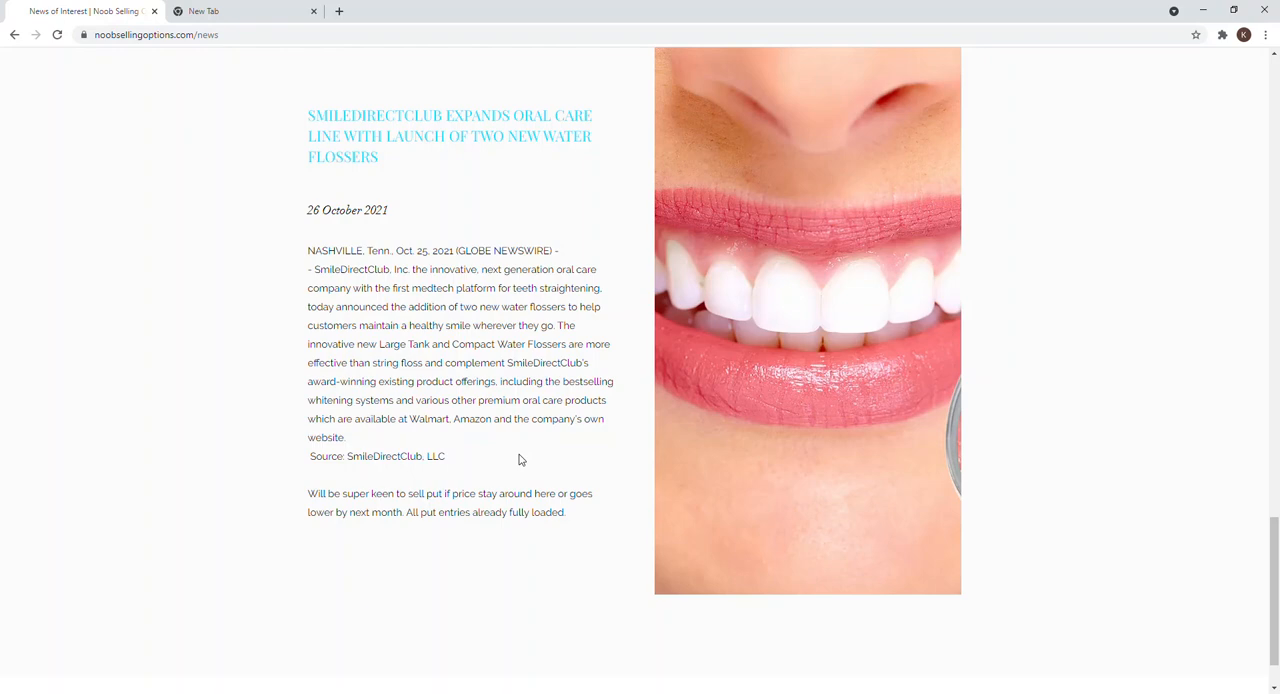
pyautogui.scroll(3)
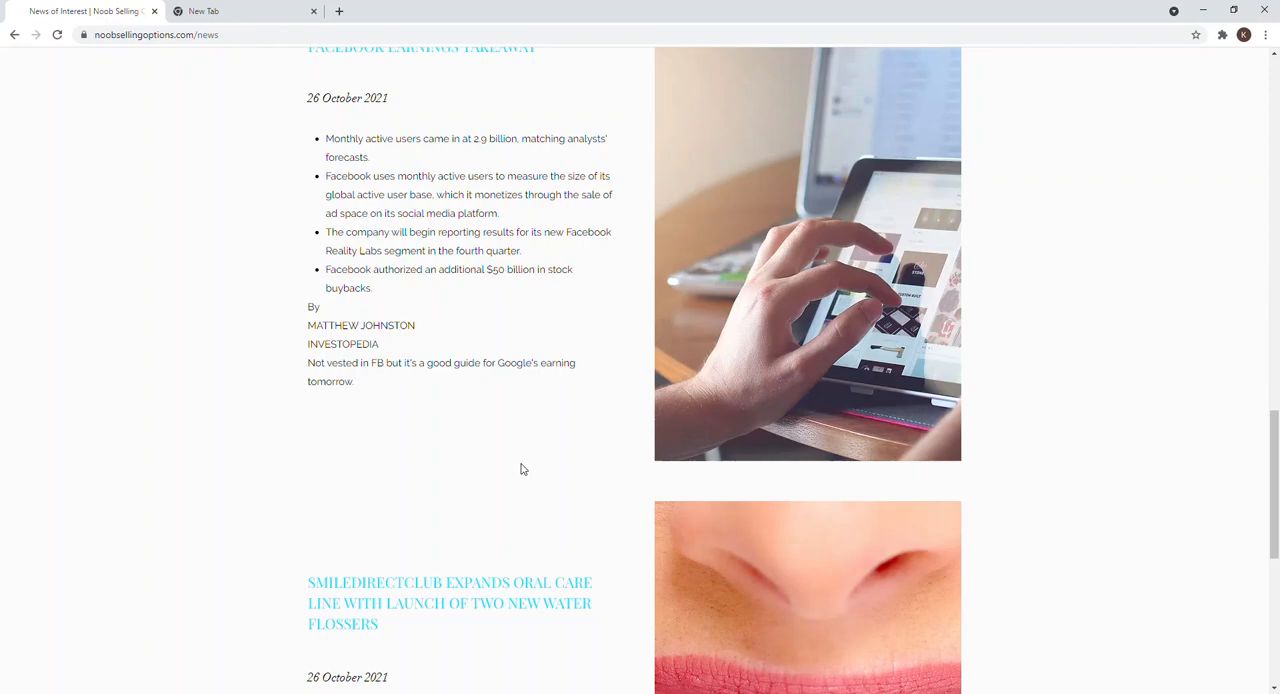
# - Scroll to the top and open Trades Update, listing OCGN Weekly Sell Put and Google Bull Put Spread posts
pyautogui.scroll(3)
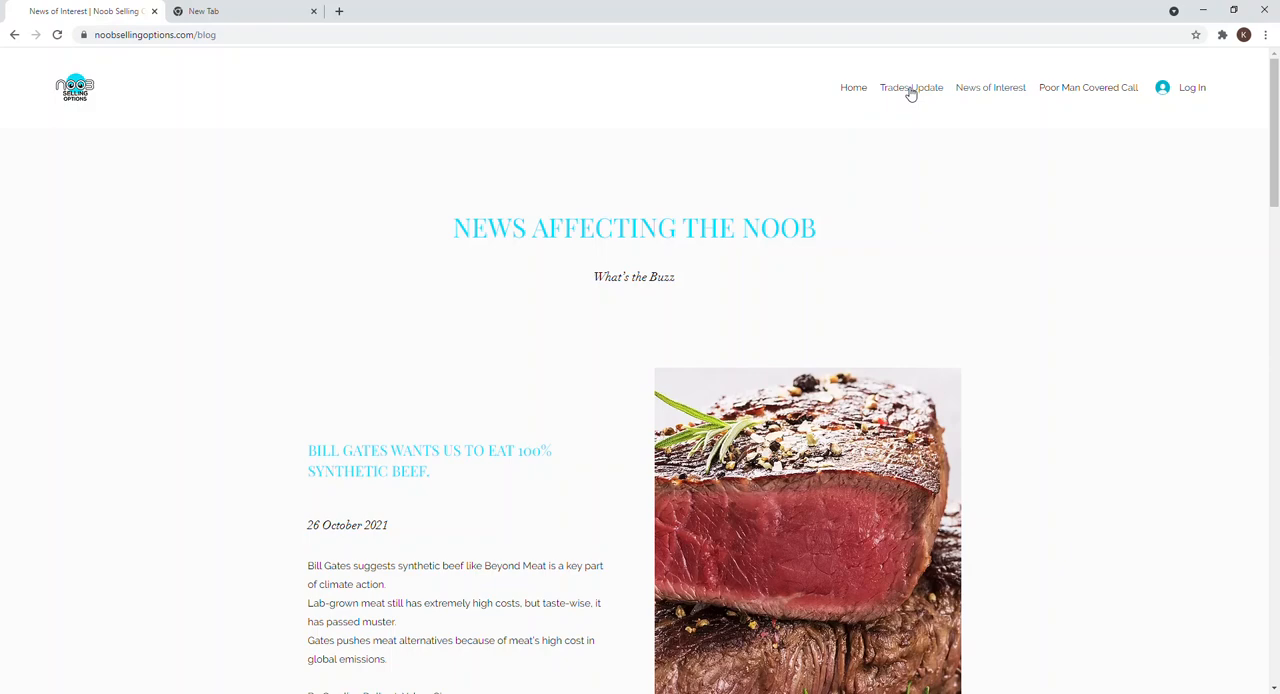
pyautogui.click(911, 87)
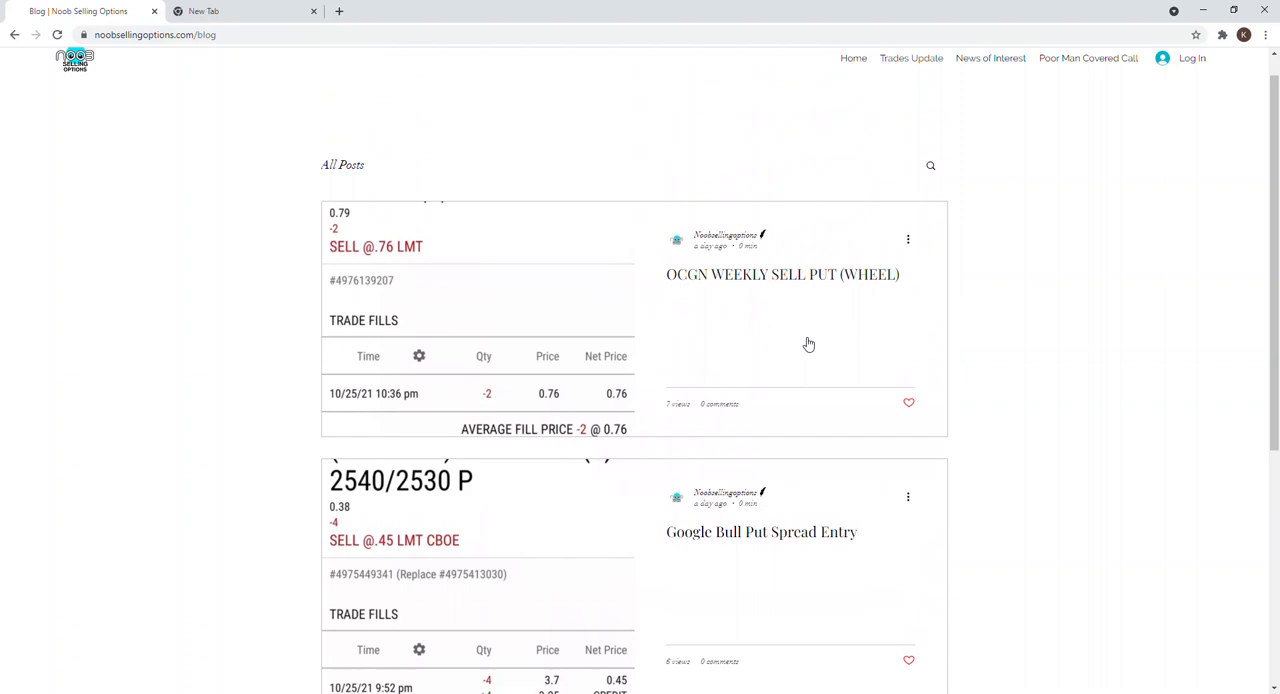
pyautogui.moveTo(1163, 220)
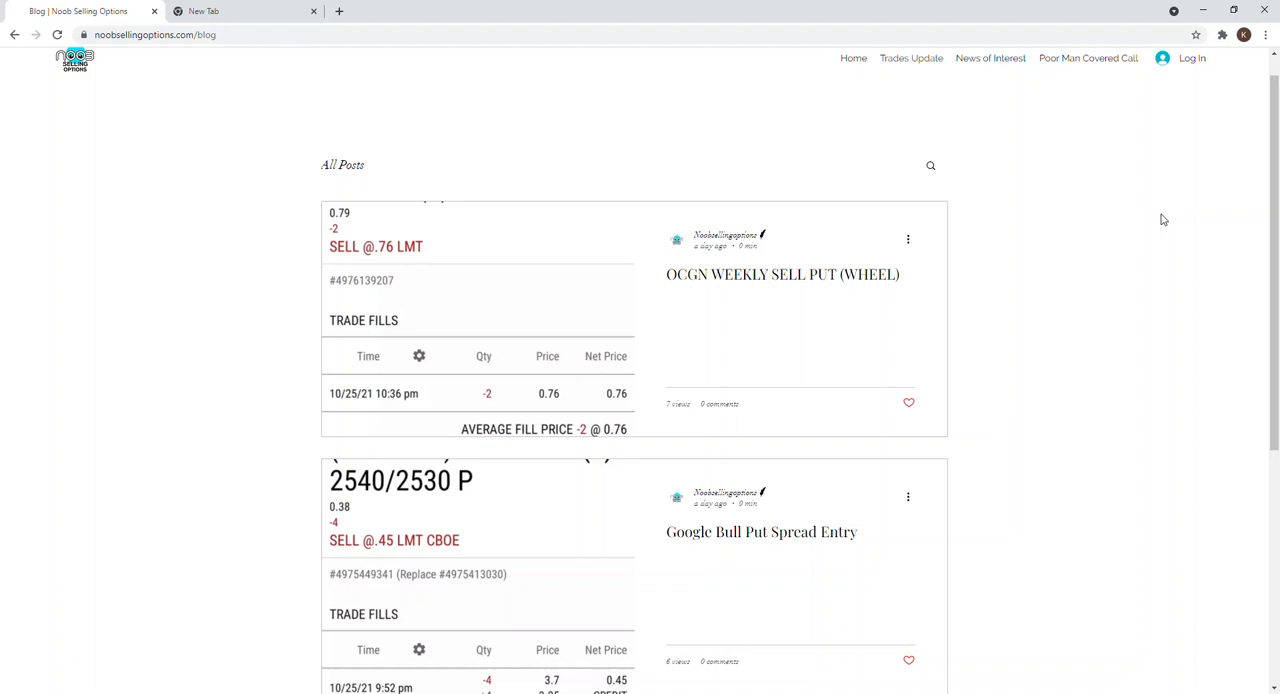